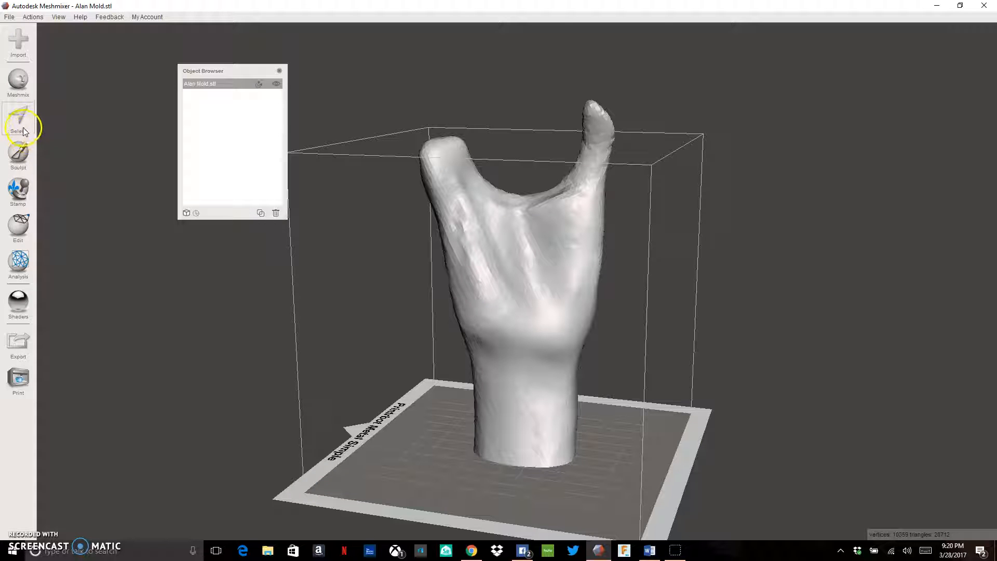
Step: Paint a selection over the palm from the finger bases down to just above the wrist
click(17, 125)
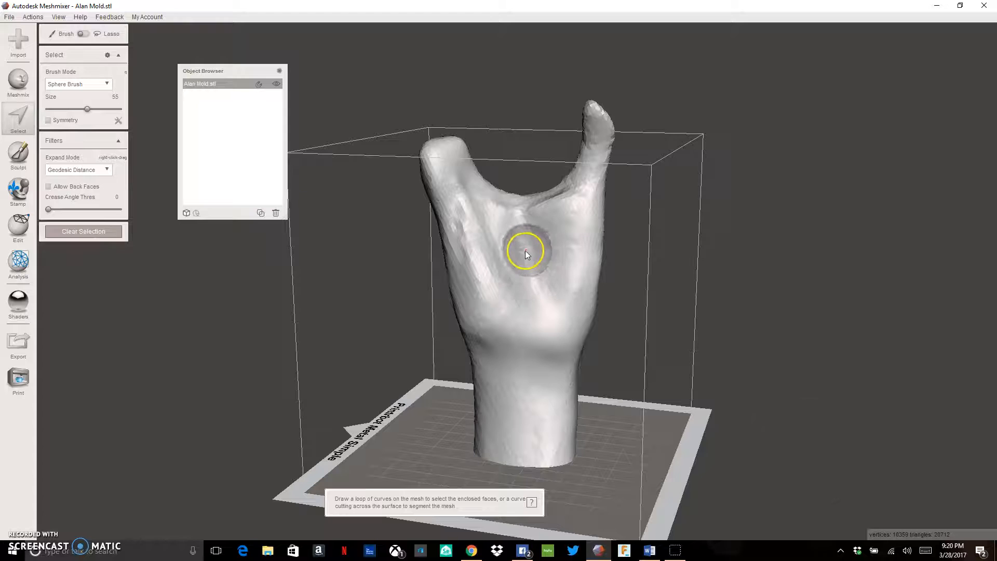
drag(524, 252, 455, 270)
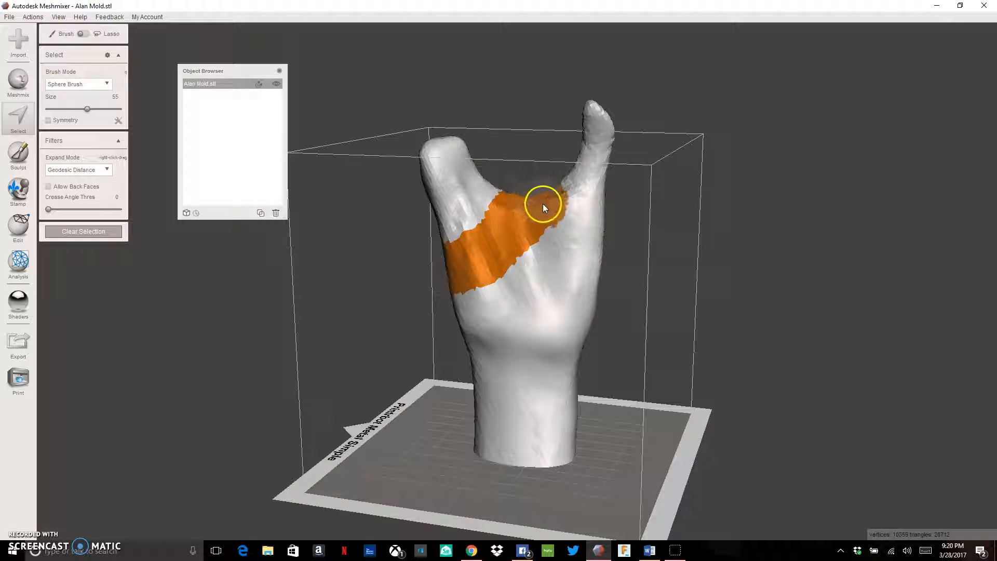
drag(542, 207, 509, 260)
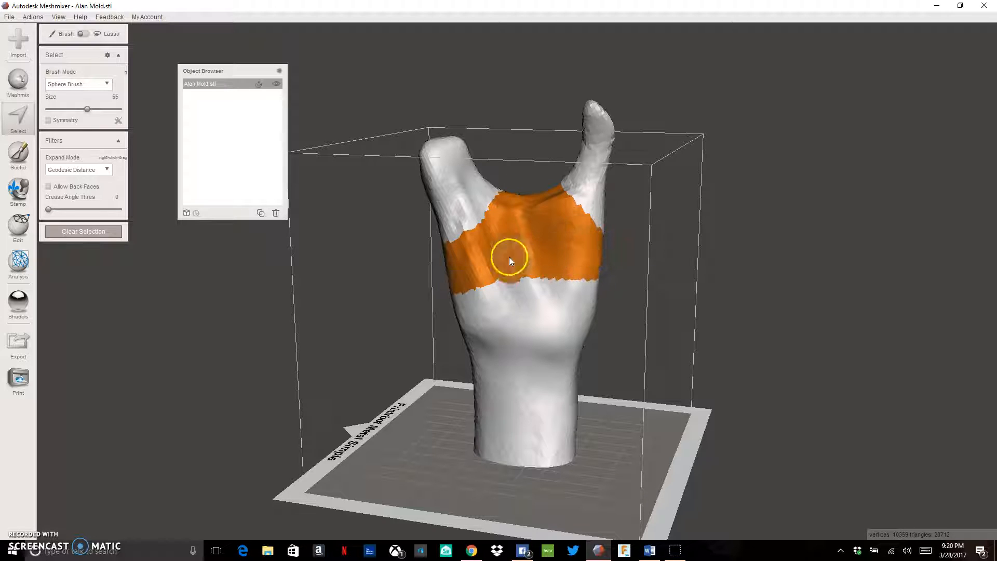
drag(509, 261, 518, 302)
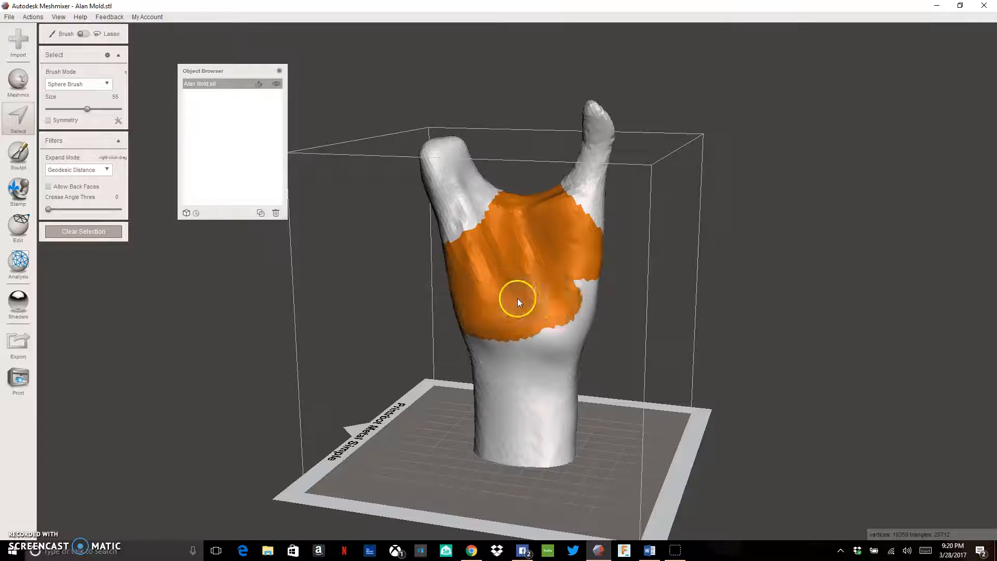
drag(517, 302, 497, 341)
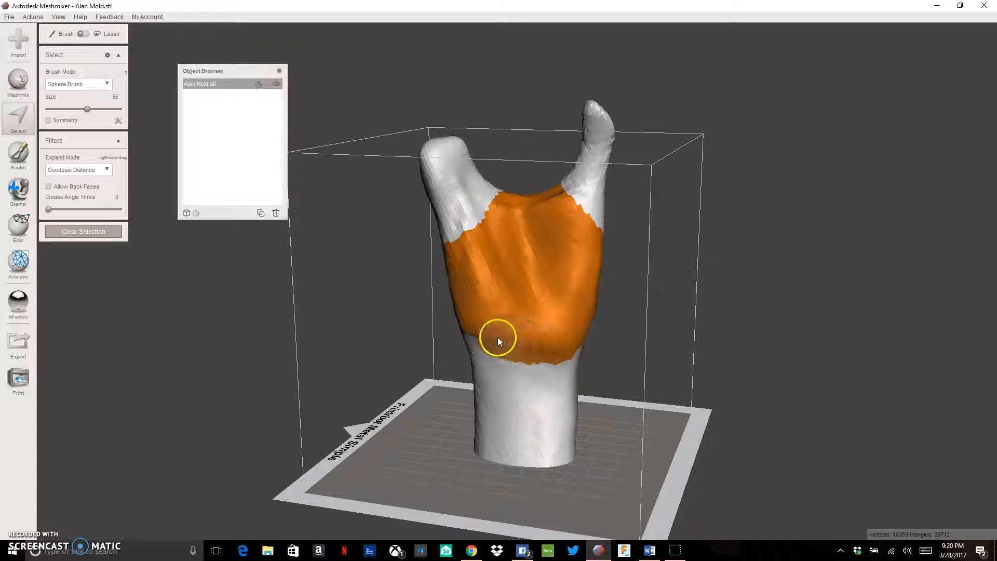
drag(498, 341, 545, 356)
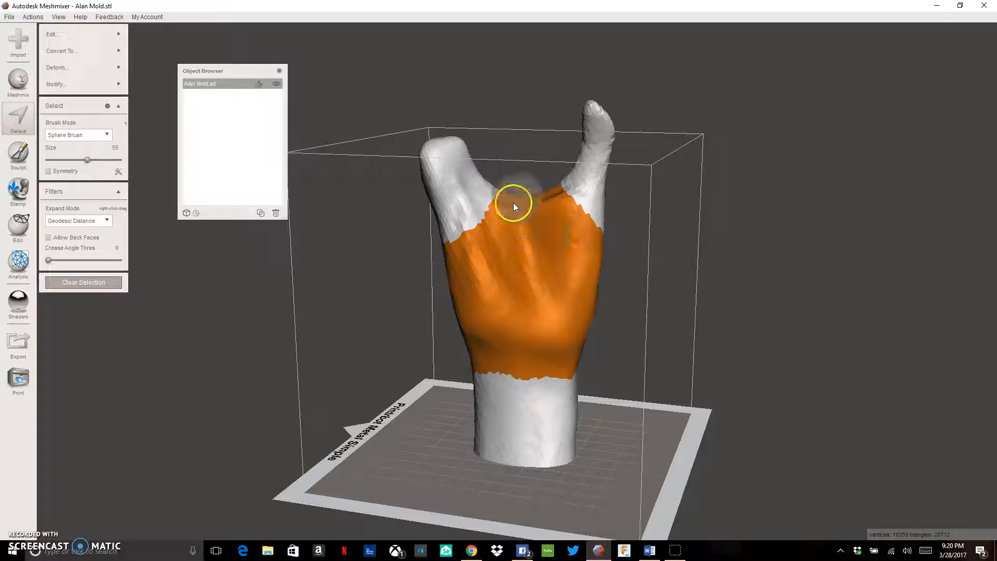
Step: Fill the palm gaps and extend the selection down the side of the hand to the wrist
drag(514, 205, 548, 304)
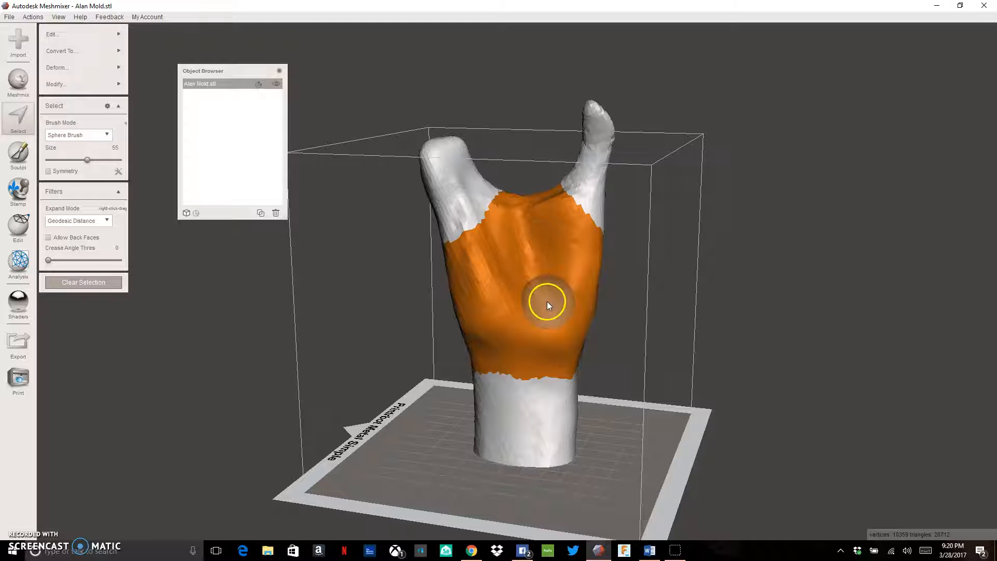
drag(547, 306, 470, 276)
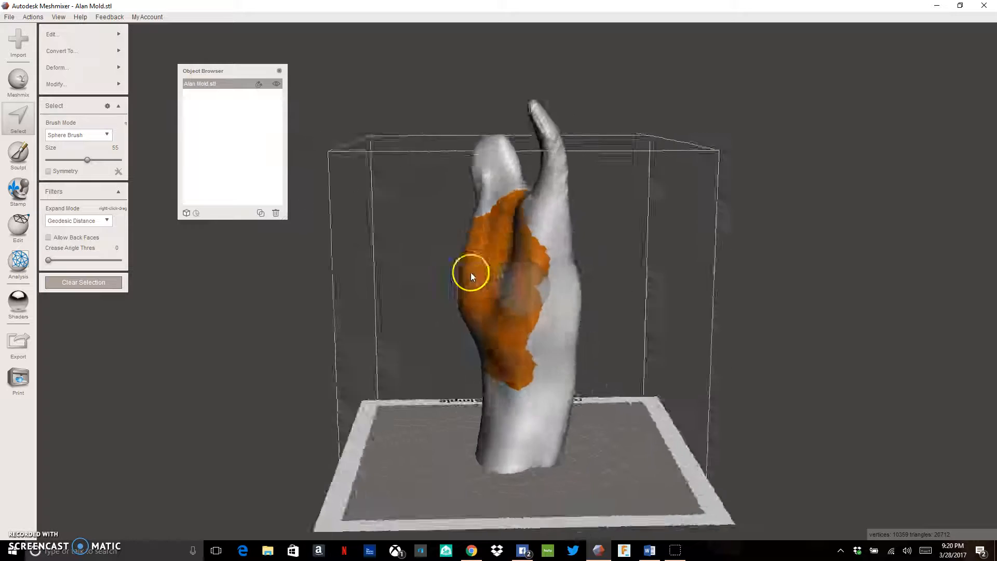
drag(470, 276, 450, 254)
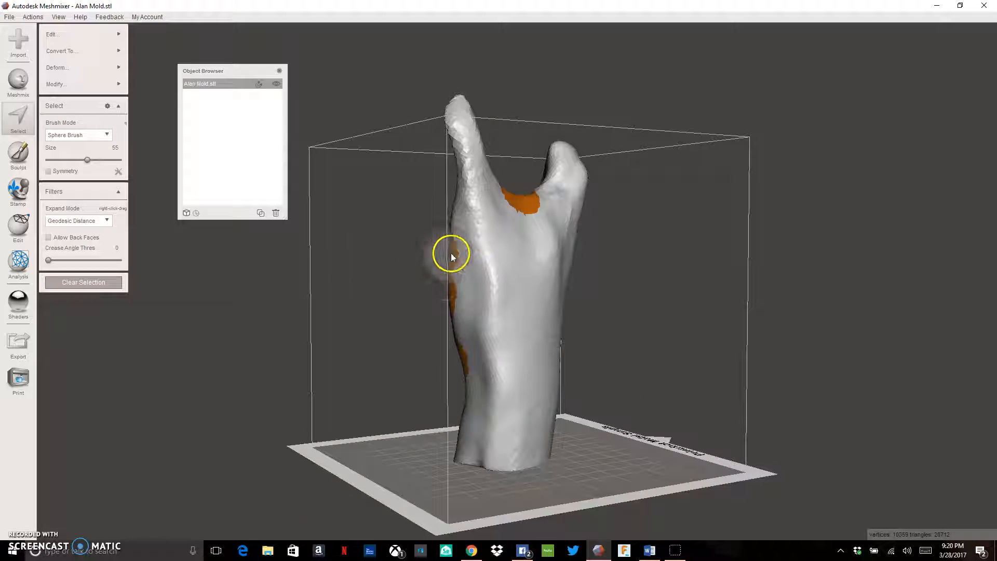
drag(449, 256, 518, 247)
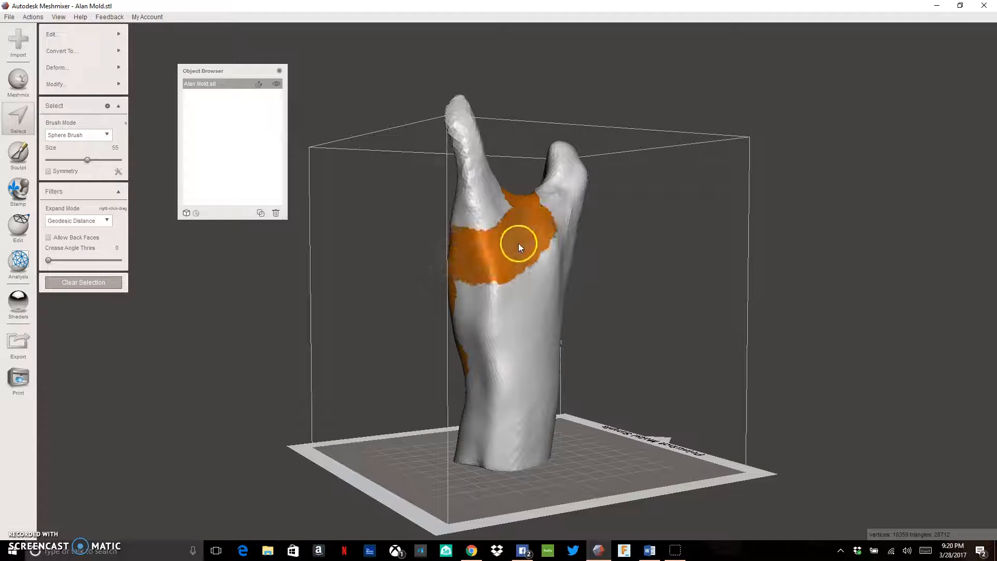
drag(518, 247, 498, 363)
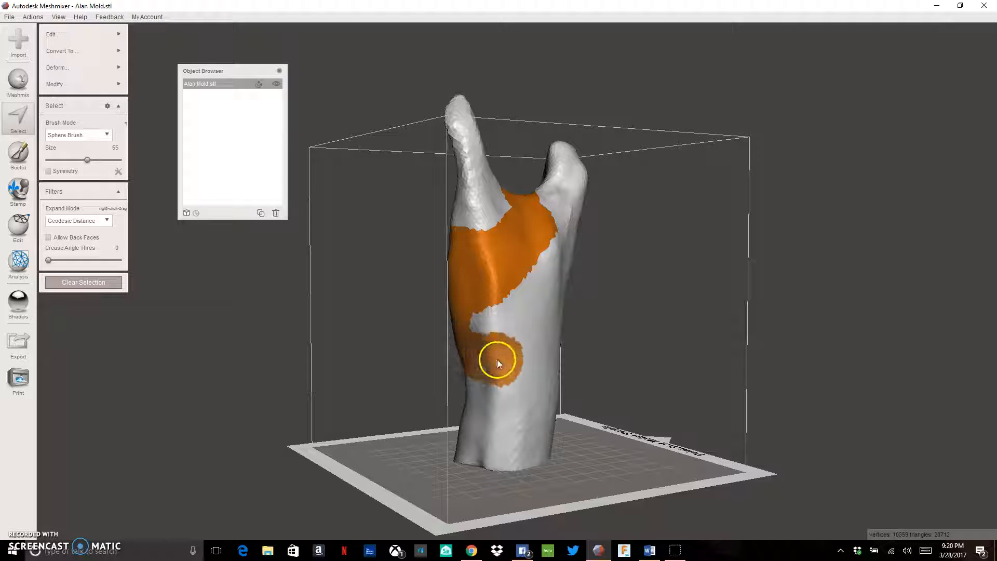
drag(497, 363, 486, 312)
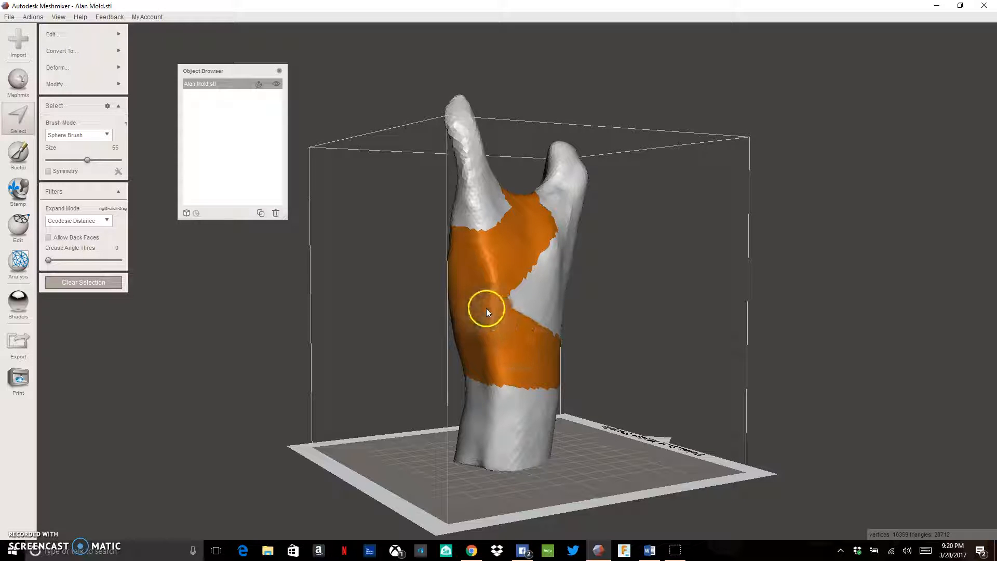
Step: Select the back of the hand and verify the selection wraps all around above the wrist
drag(486, 312, 531, 203)
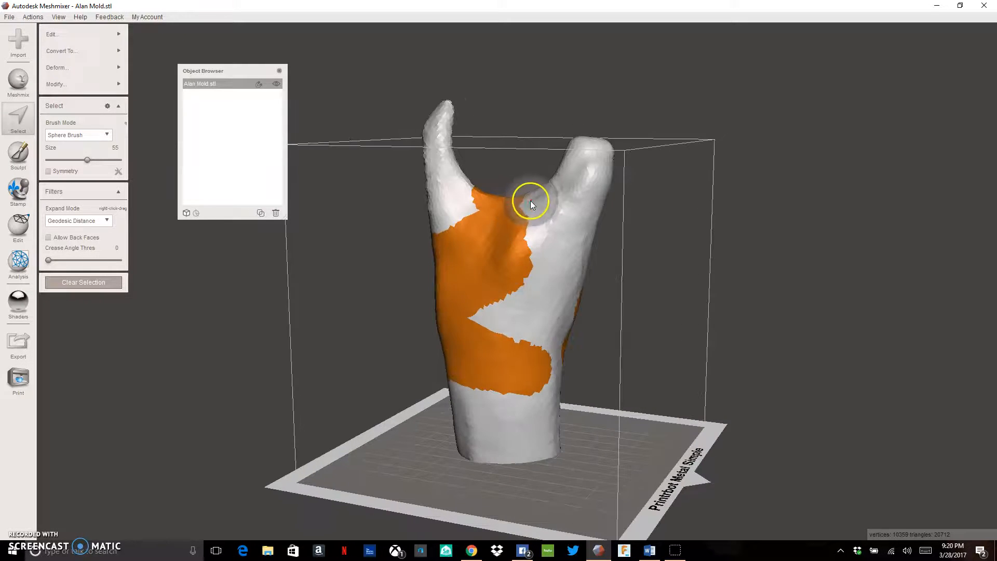
drag(530, 202, 539, 304)
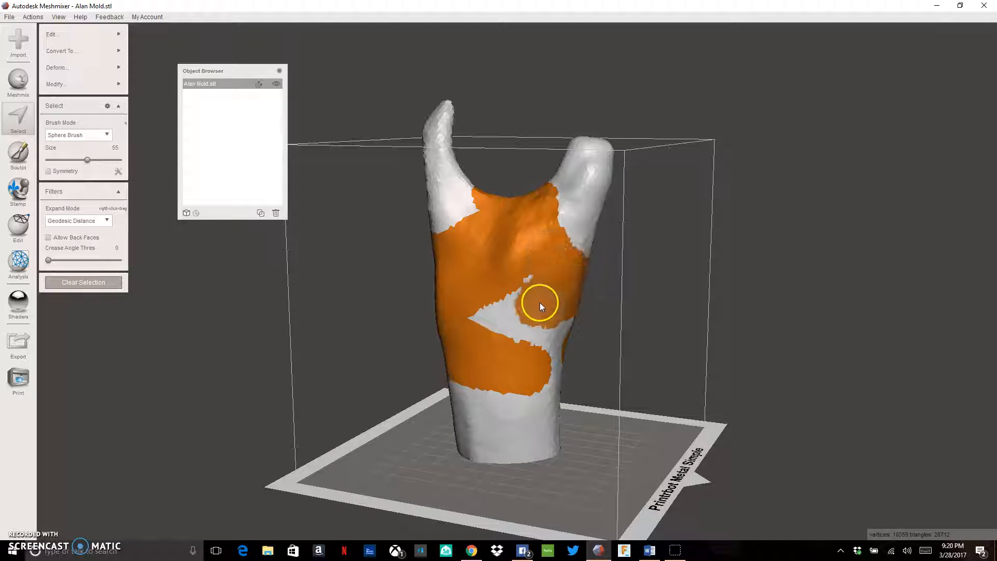
drag(539, 304, 558, 327)
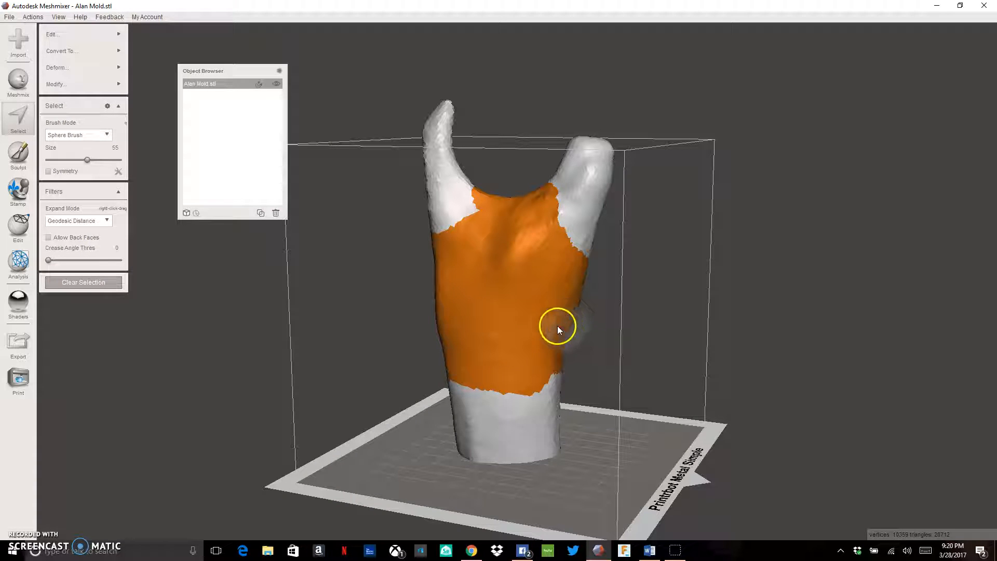
drag(557, 329, 518, 315)
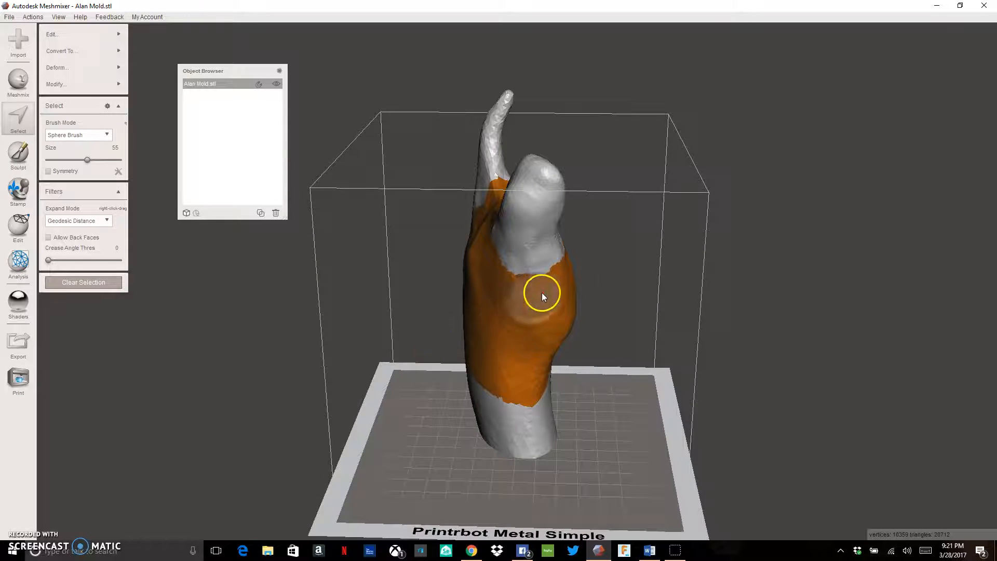
drag(542, 294, 494, 284)
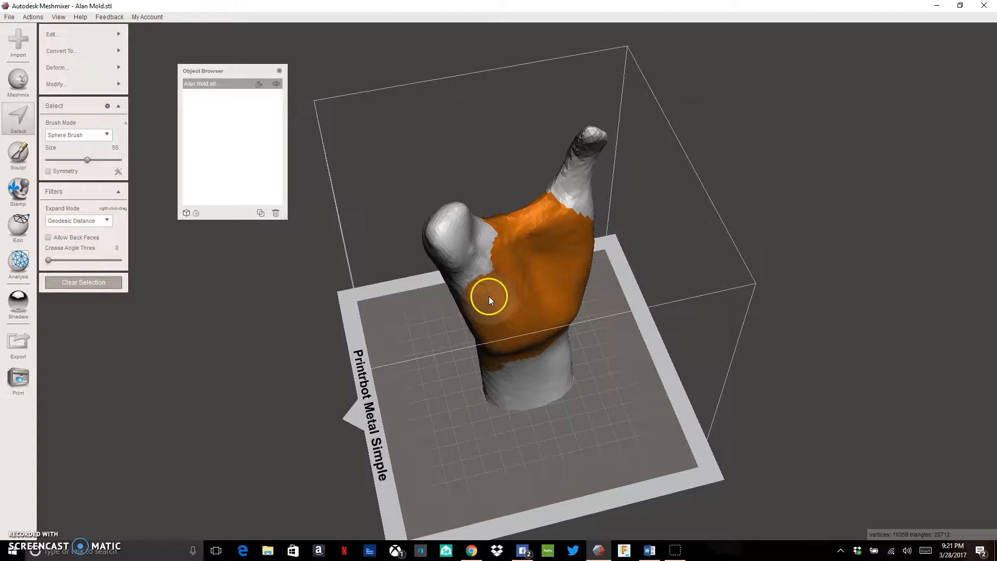
drag(489, 300, 509, 279)
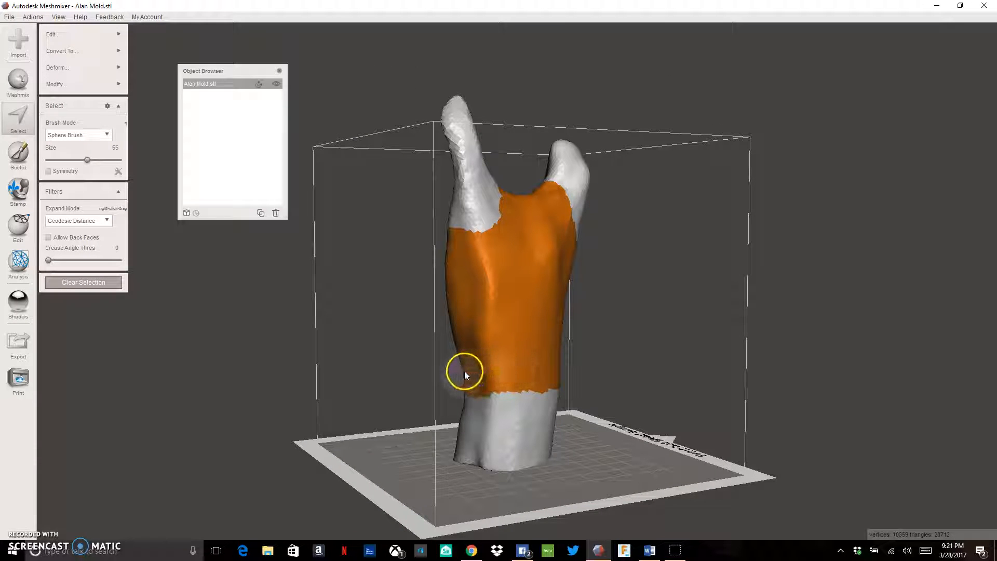
drag(464, 372, 579, 353)
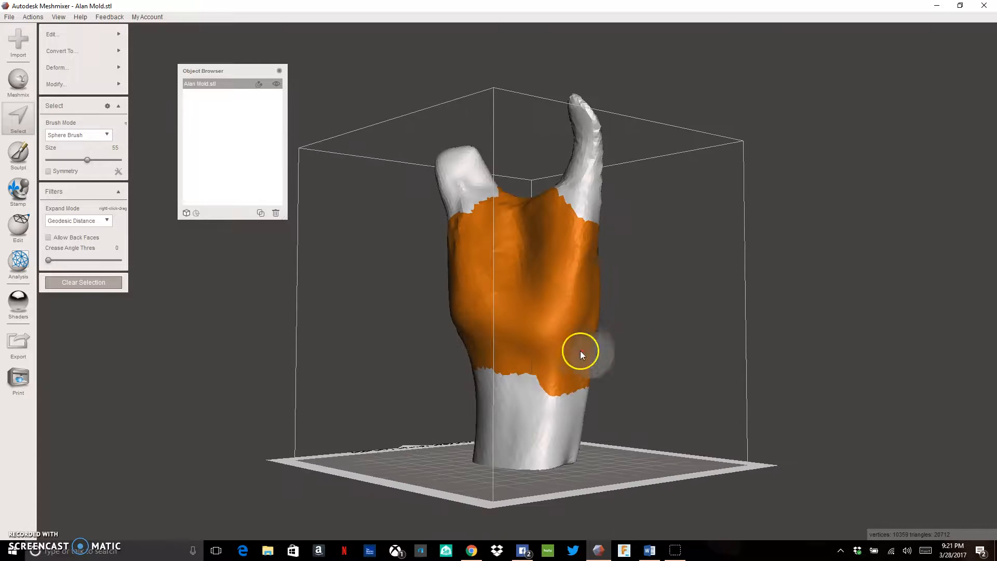
drag(579, 354, 473, 367)
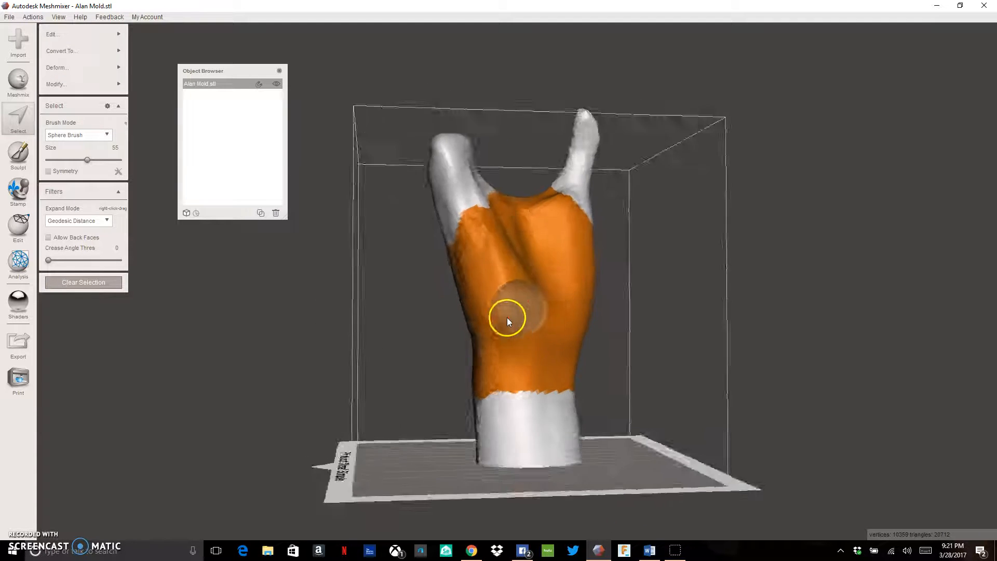
drag(508, 320, 480, 240)
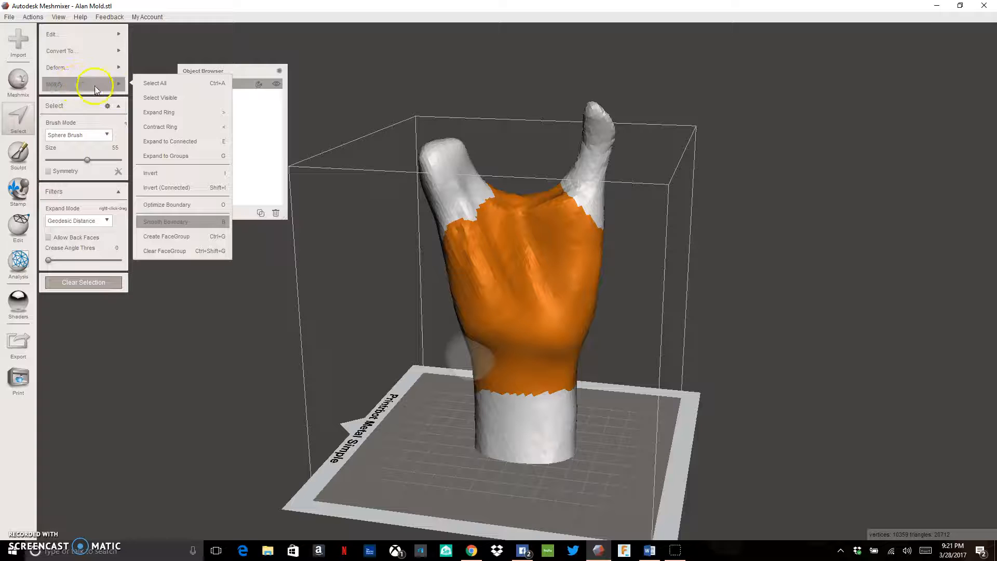
Step: Apply Smooth Boundary to clean the selection edges at the finger bases and wrist
click(183, 221)
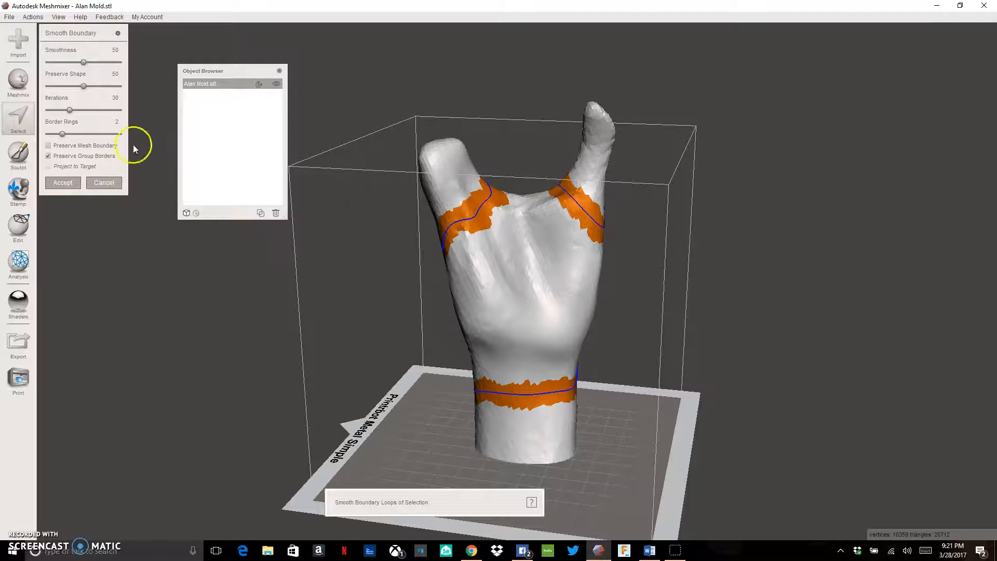
click(62, 181)
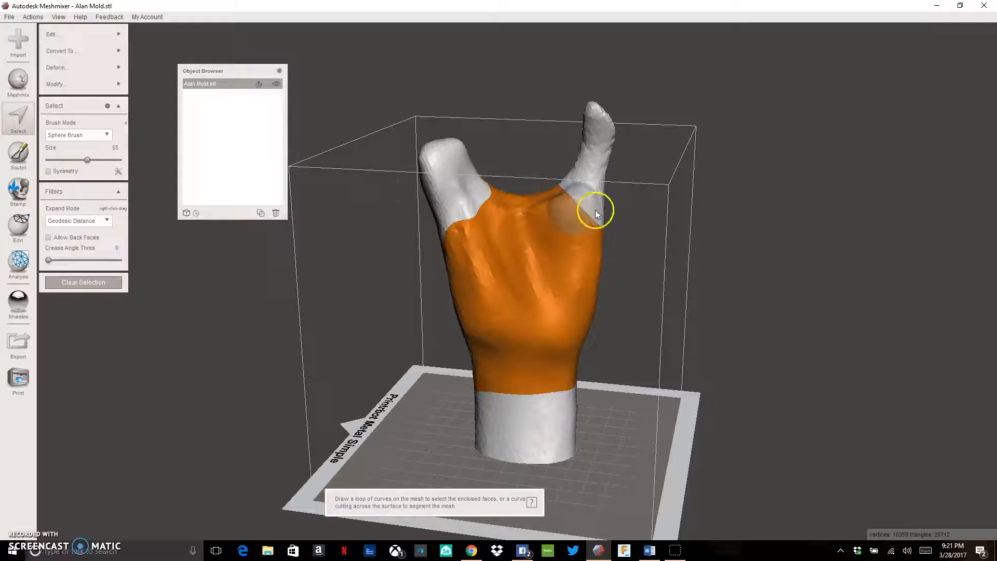
drag(594, 213, 468, 317)
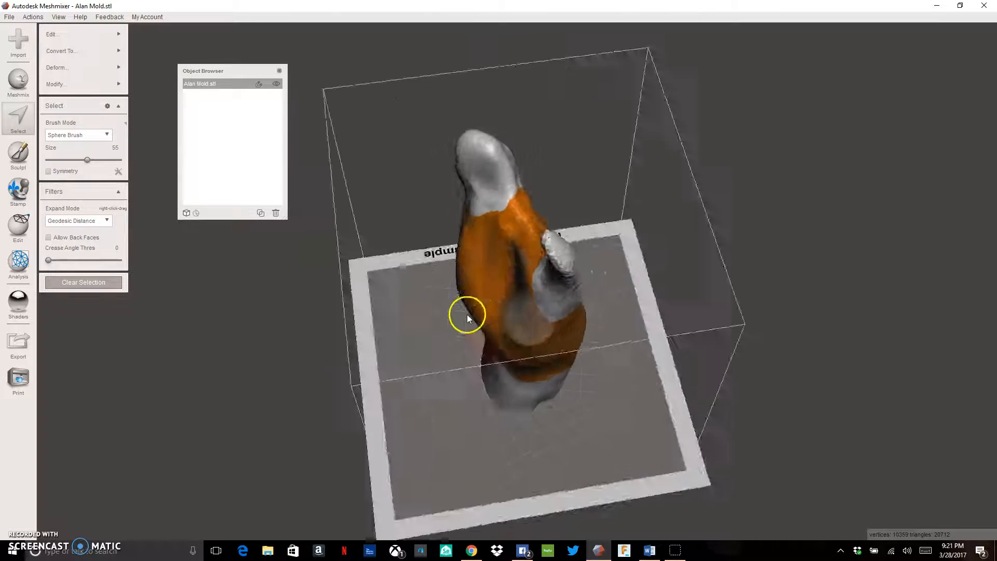
drag(467, 318, 324, 131)
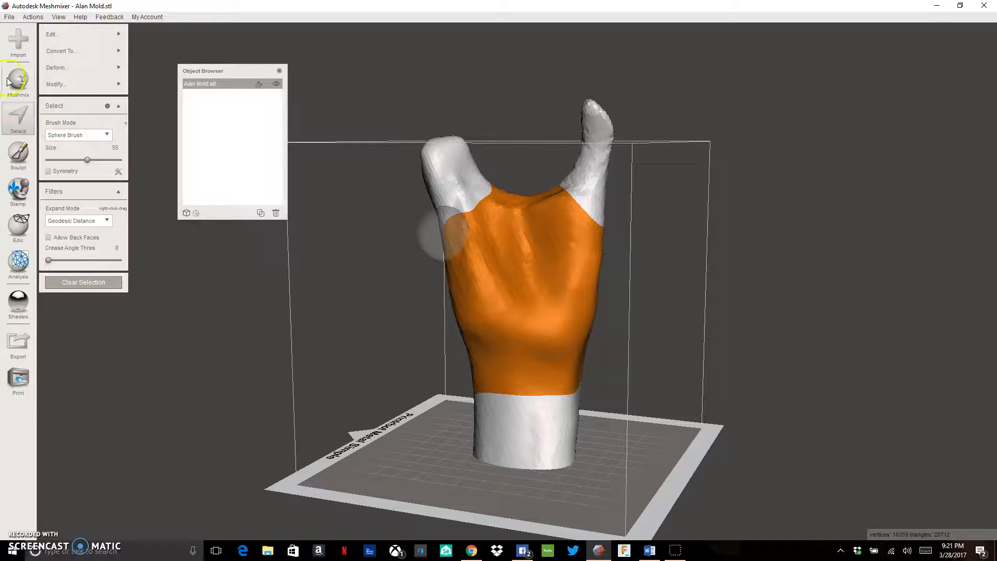
Step: Apply an Offset of 2 mm to raise the selected hand surface outward
click(54, 34)
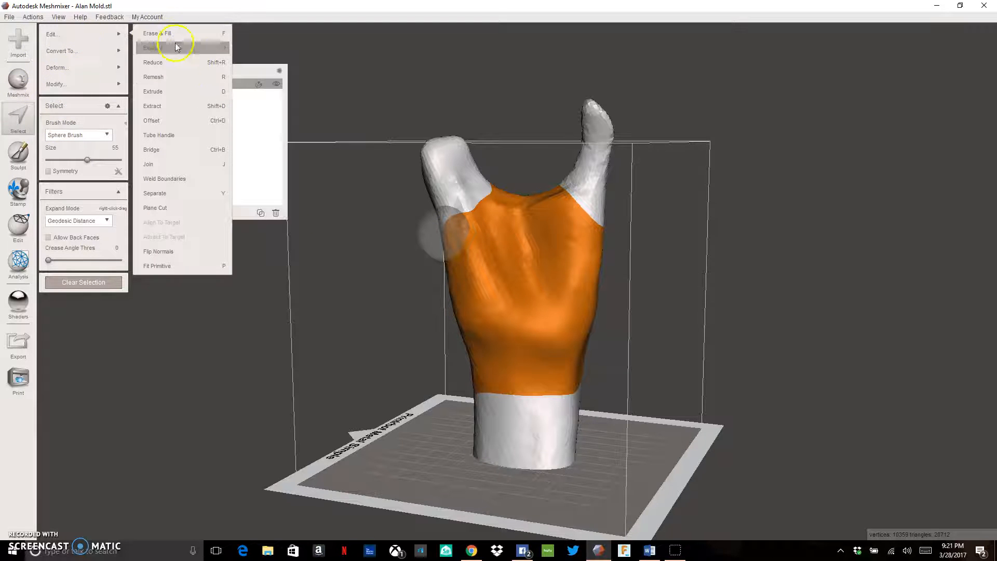
mouse_move(188, 125)
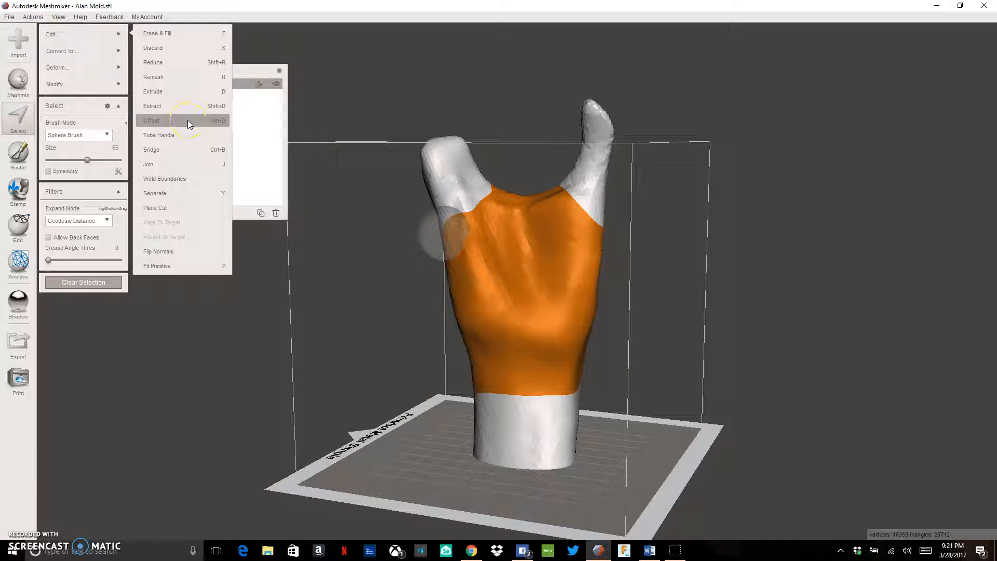
click(151, 120)
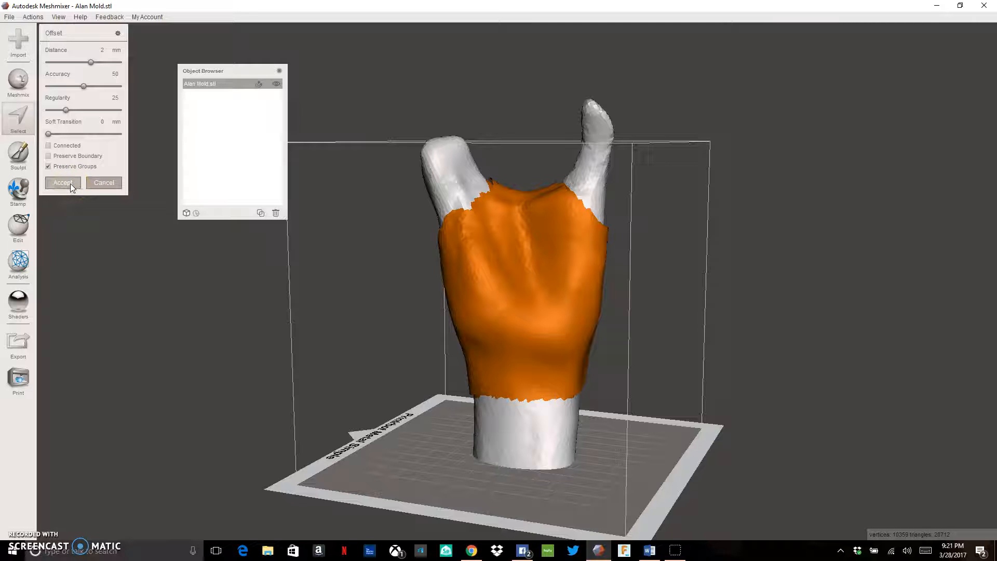
click(62, 182)
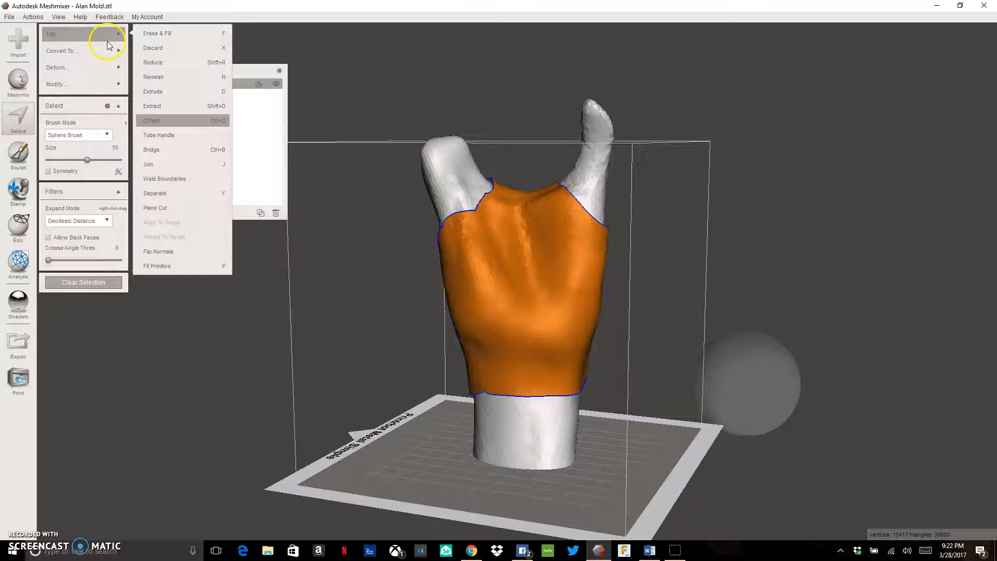
mouse_move(171, 166)
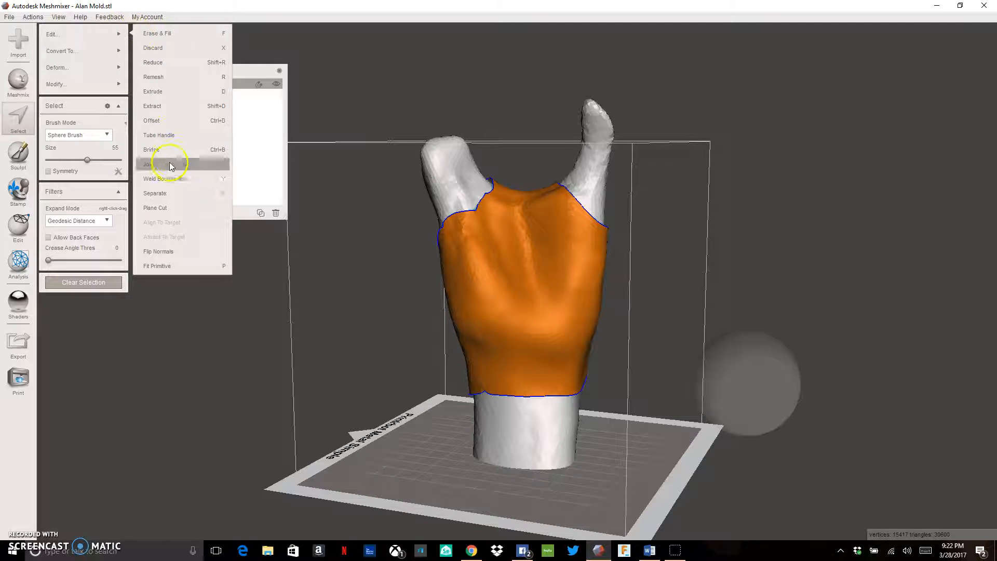
mouse_move(171, 193)
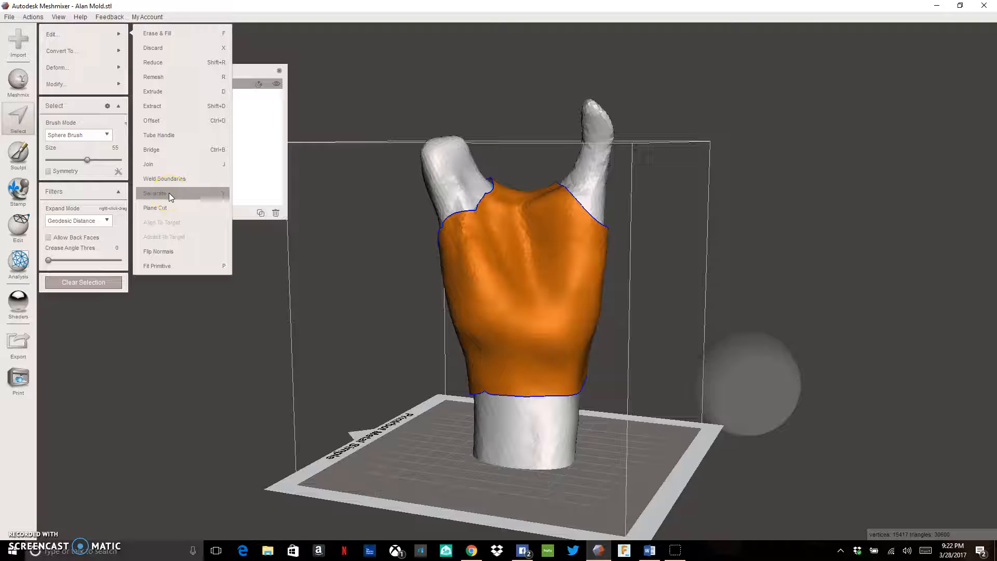
Step: Separate the selected region into its own object and inspect it with the mold hidden
click(161, 193)
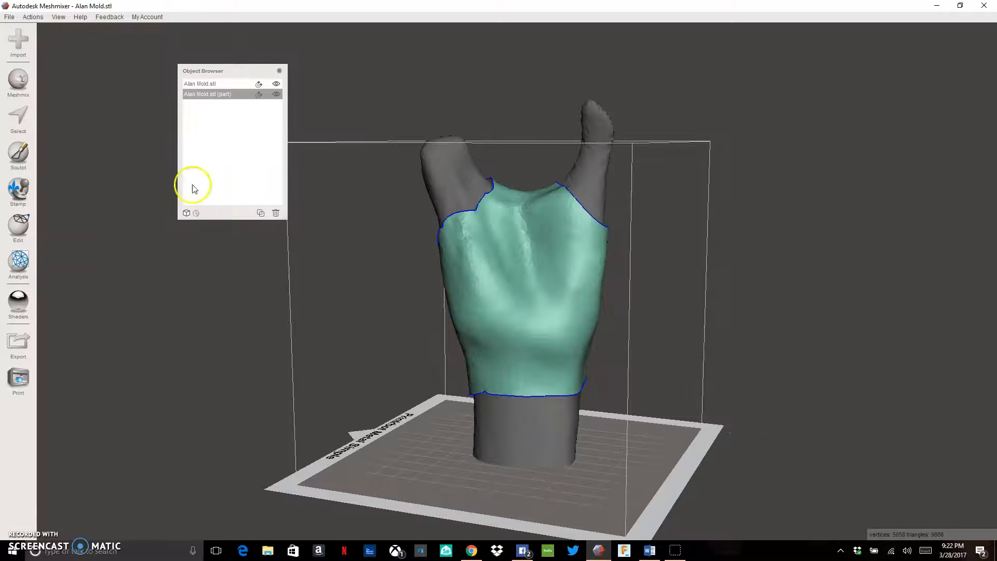
mouse_move(450, 168)
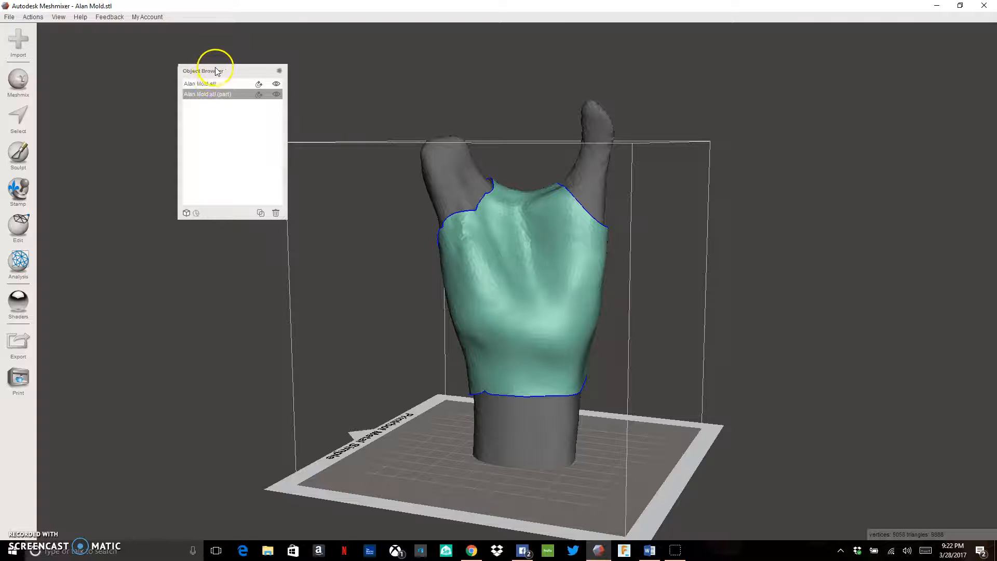
drag(216, 71, 180, 87)
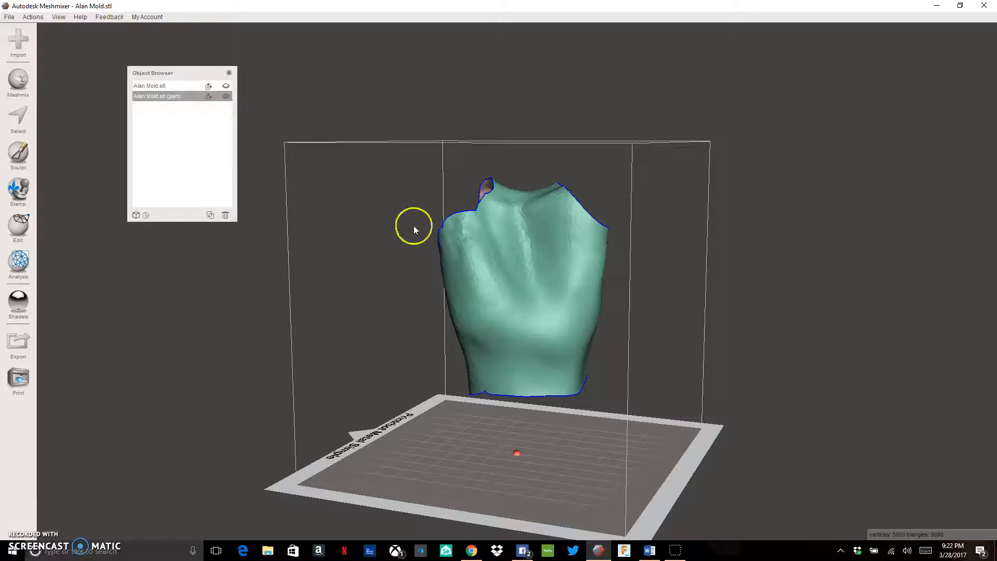
drag(413, 228, 332, 286)
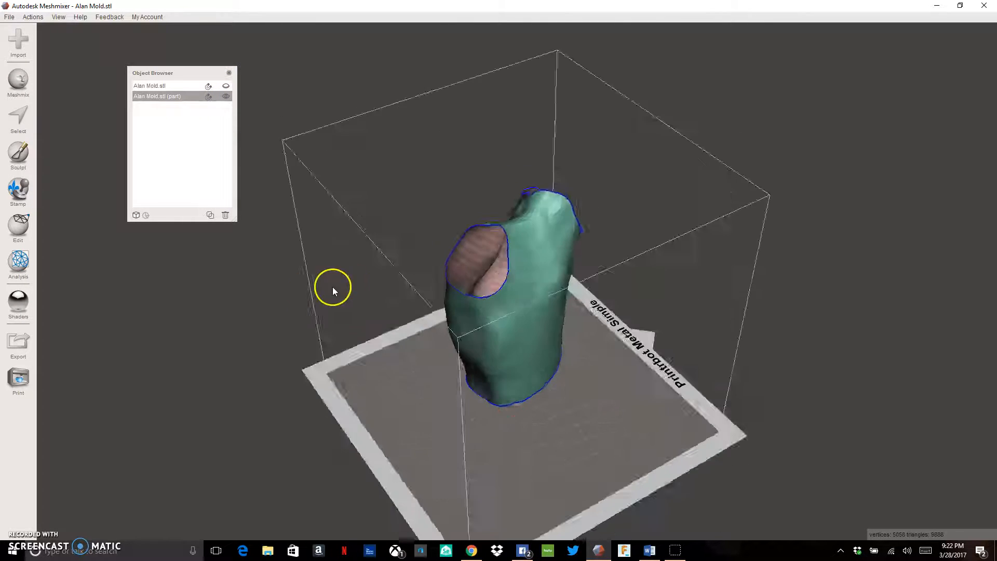
drag(332, 291, 542, 285)
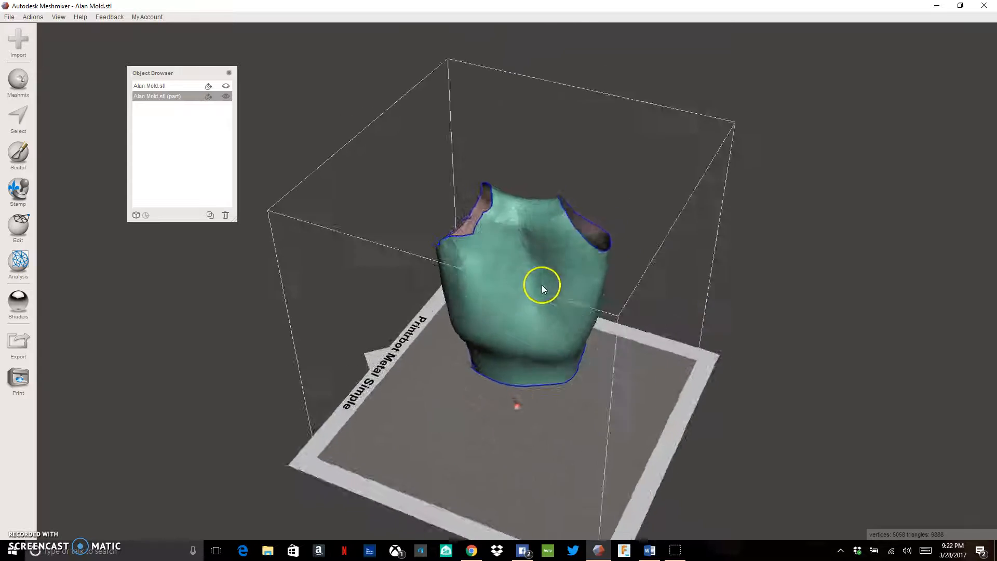
drag(542, 288, 560, 249)
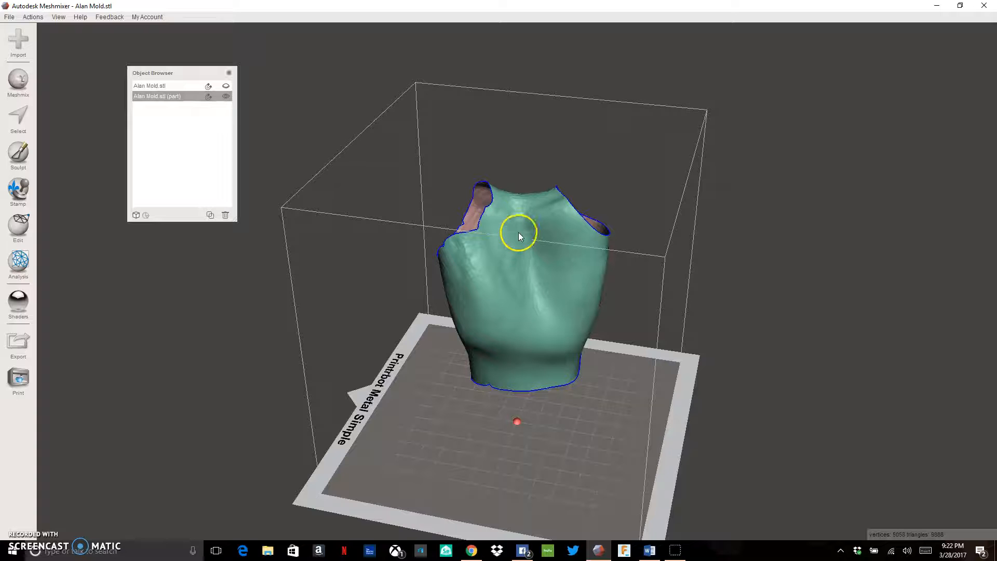
Step: Select the entire surface of the separated hand part
click(18, 118)
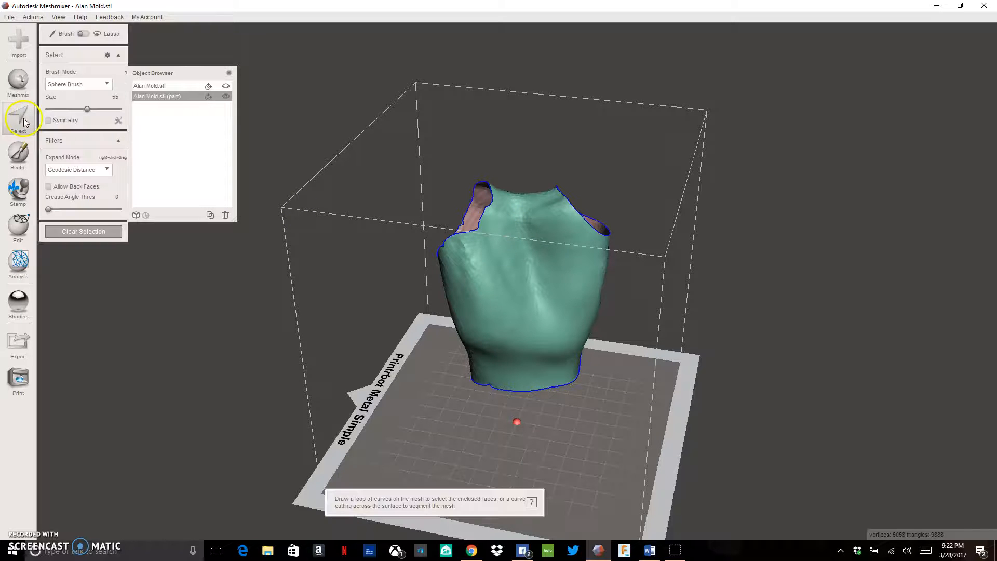
mouse_move(519, 284)
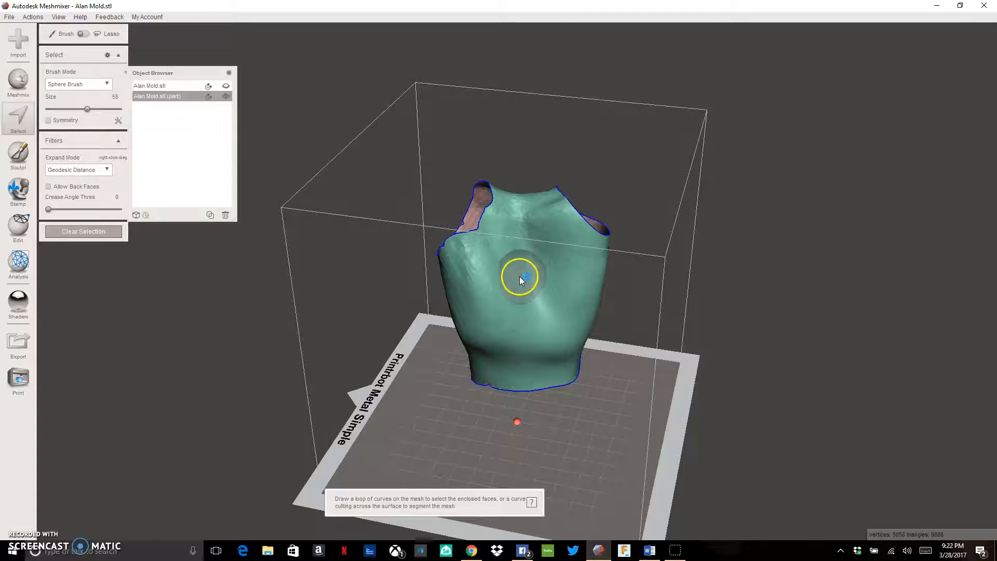
mouse_move(531, 272)
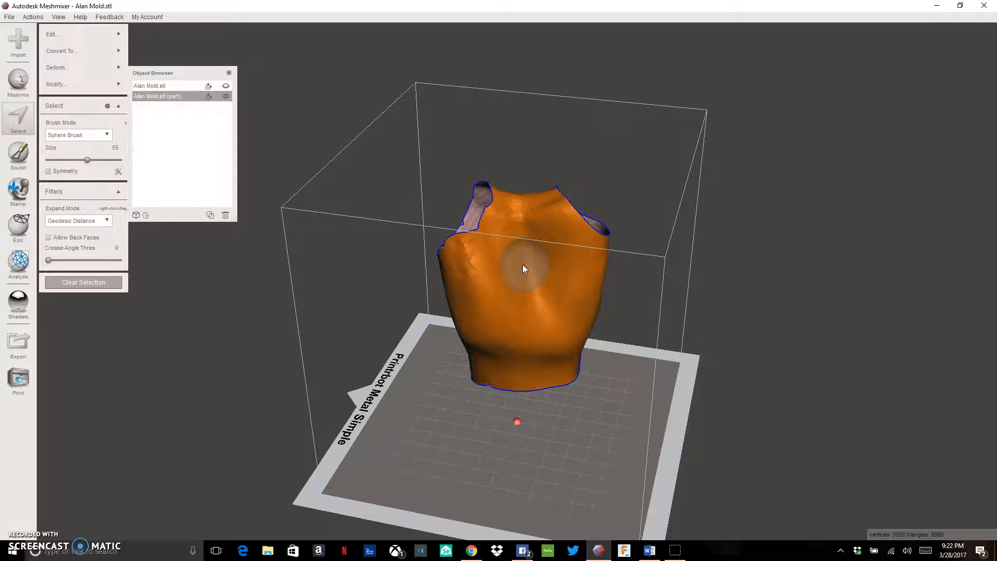
drag(522, 267, 601, 280)
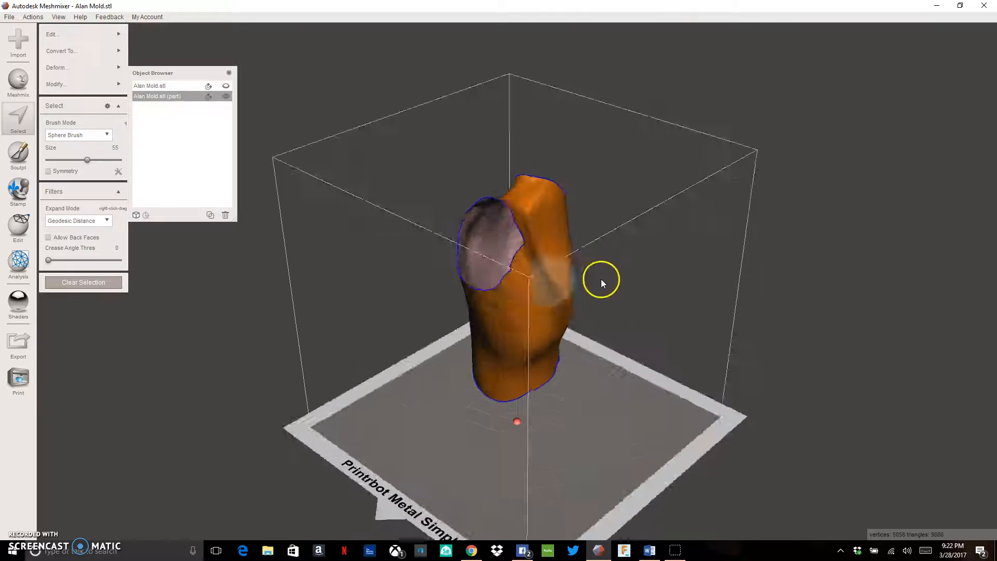
drag(601, 283, 530, 266)
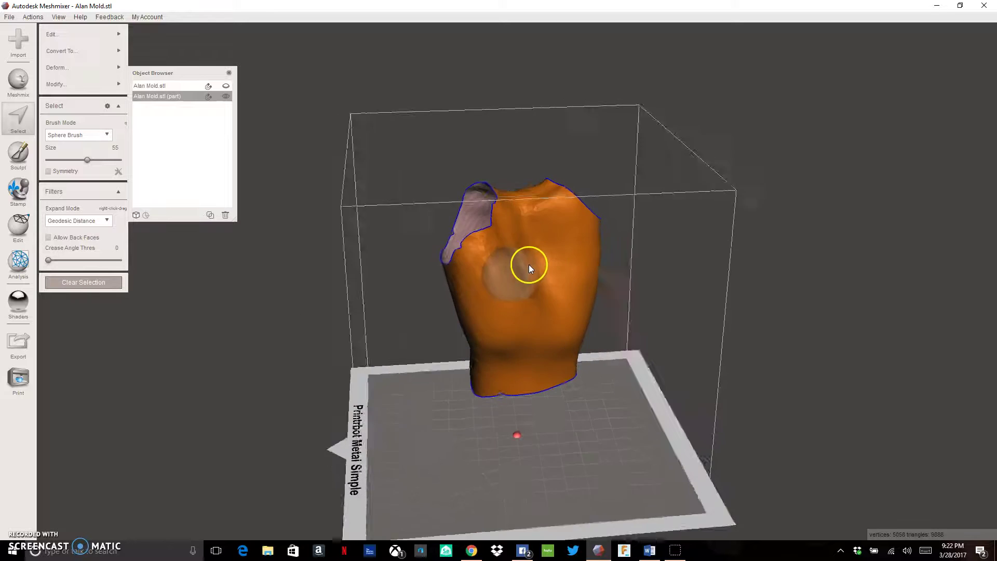
click(62, 51)
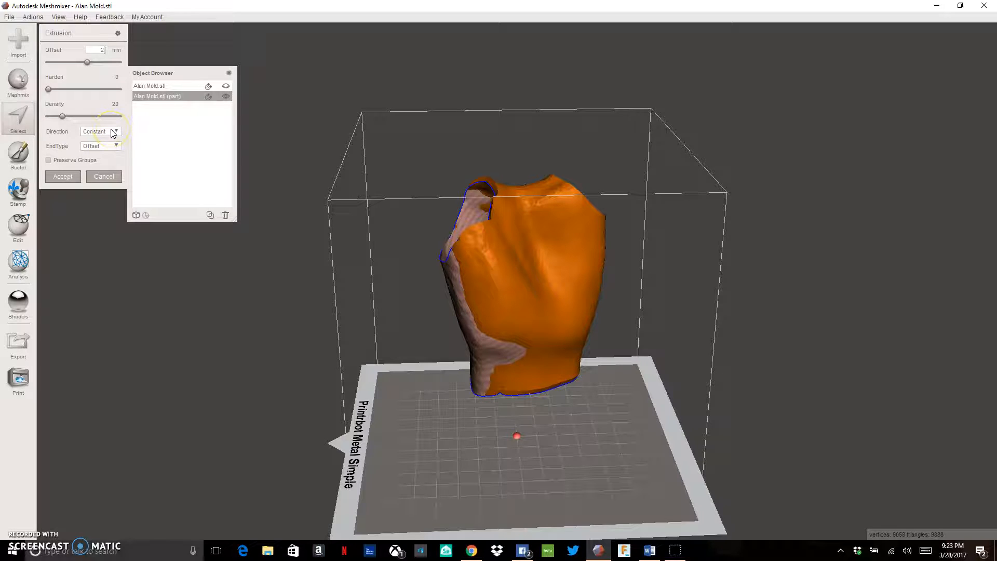
Step: Extrude the part 2 mm along the Normal direction to form a shell with thickness
click(115, 132)
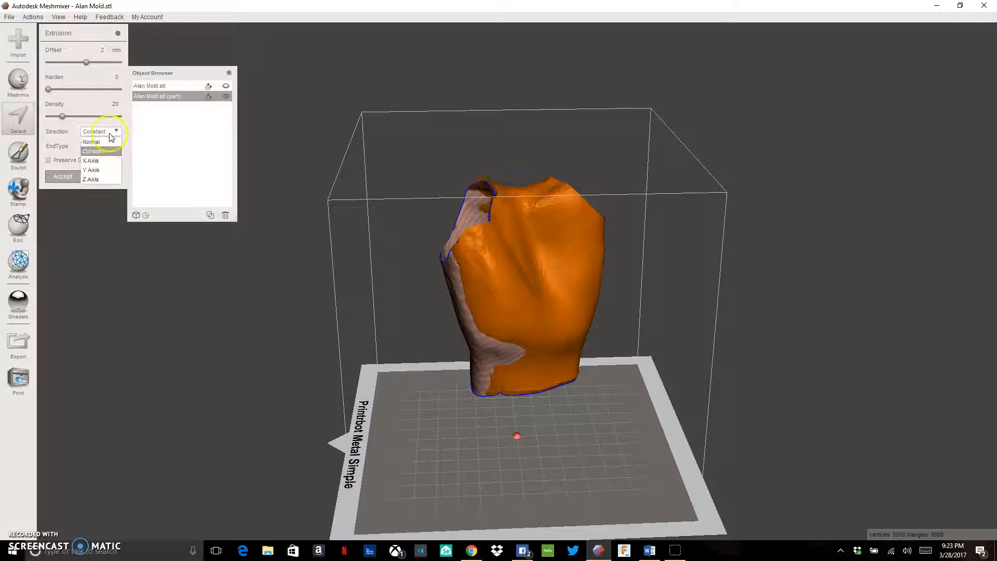
click(94, 157)
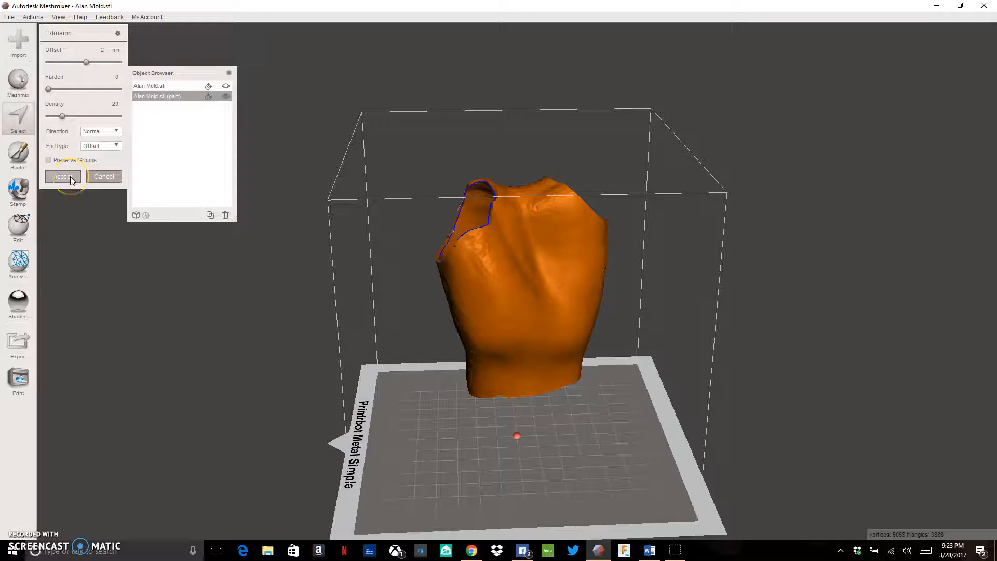
click(63, 177)
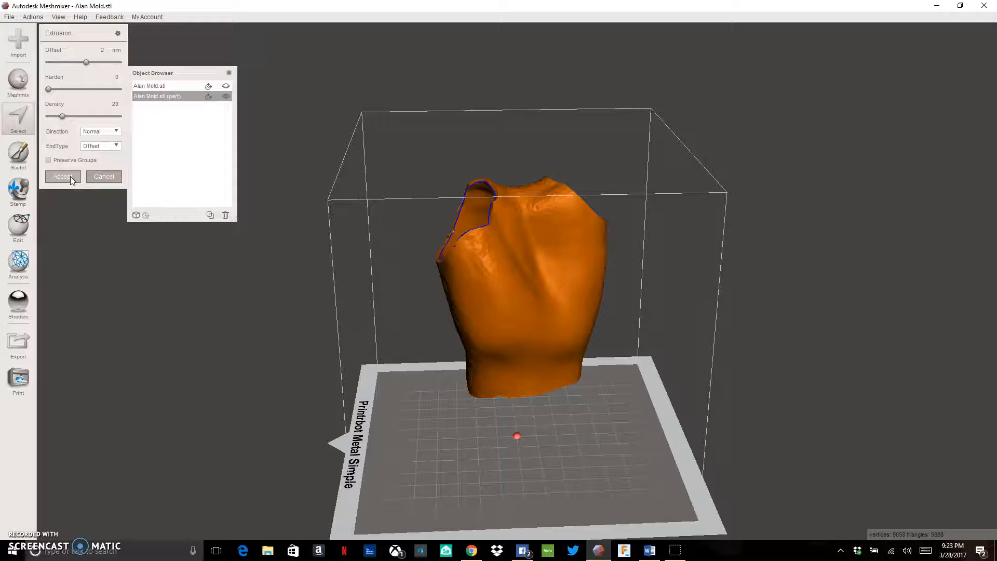
click(62, 176)
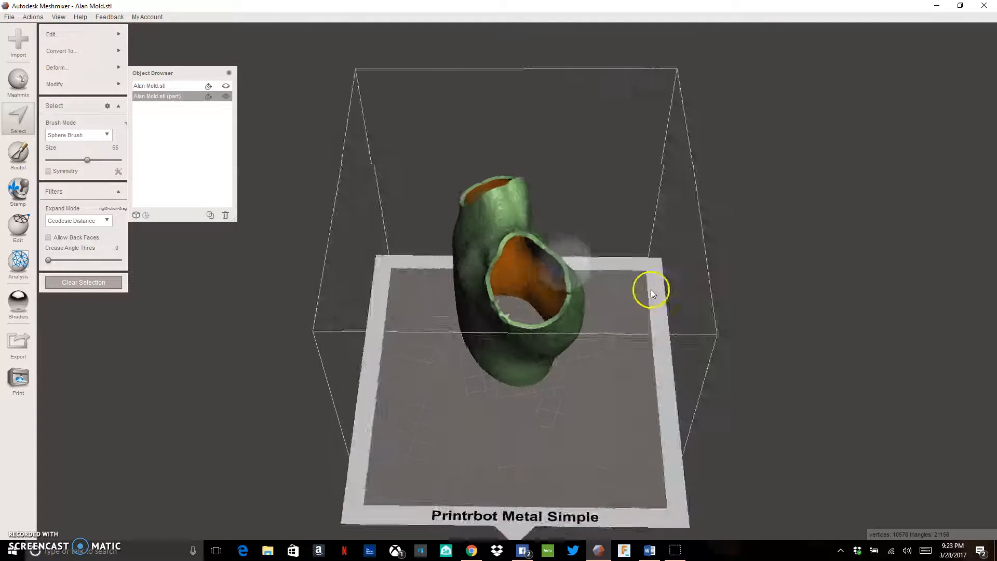
drag(652, 293, 911, 162)
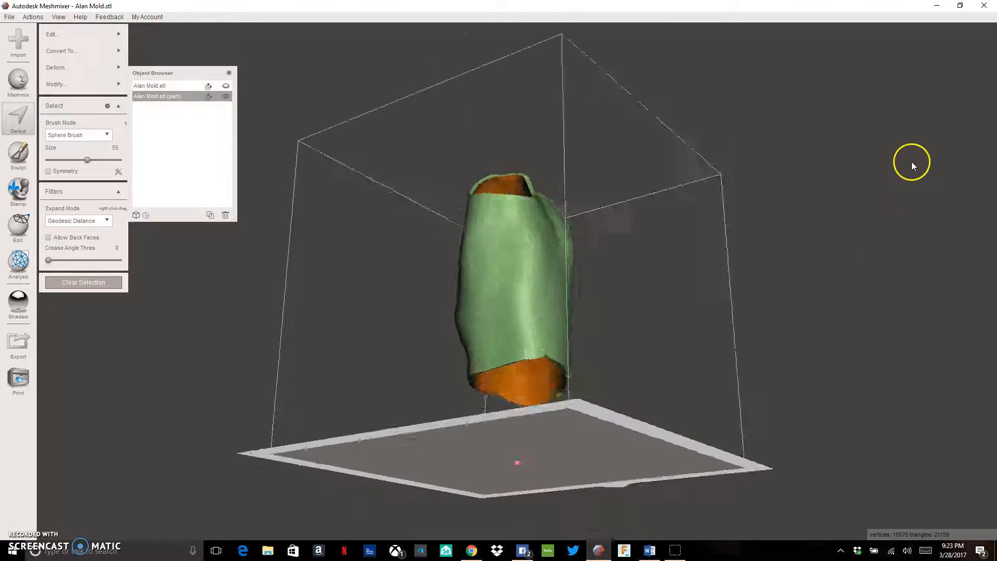
drag(910, 166, 784, 212)
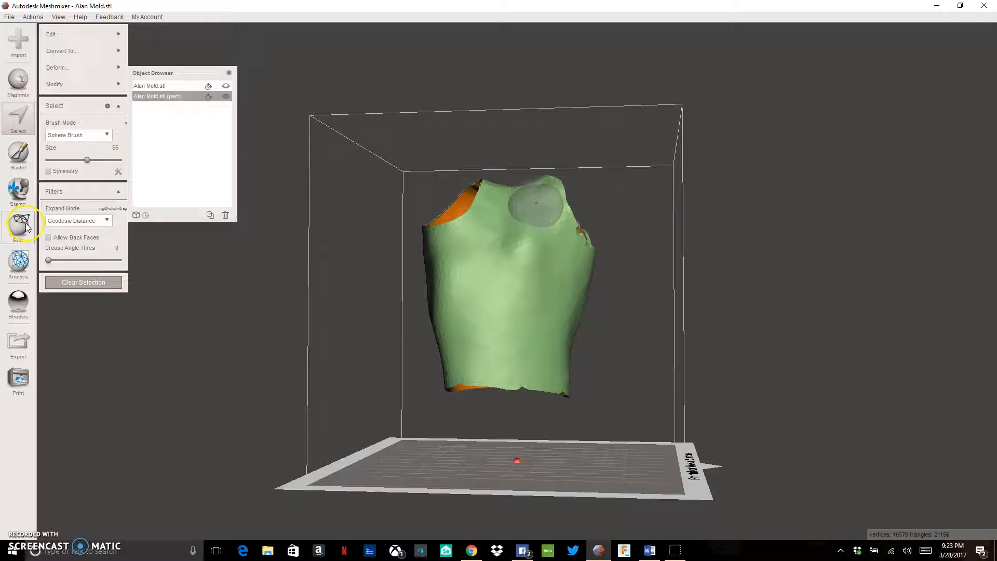
Step: Start a Plane Cut and lower the cutting plane toward the bottom of the shell
click(17, 225)
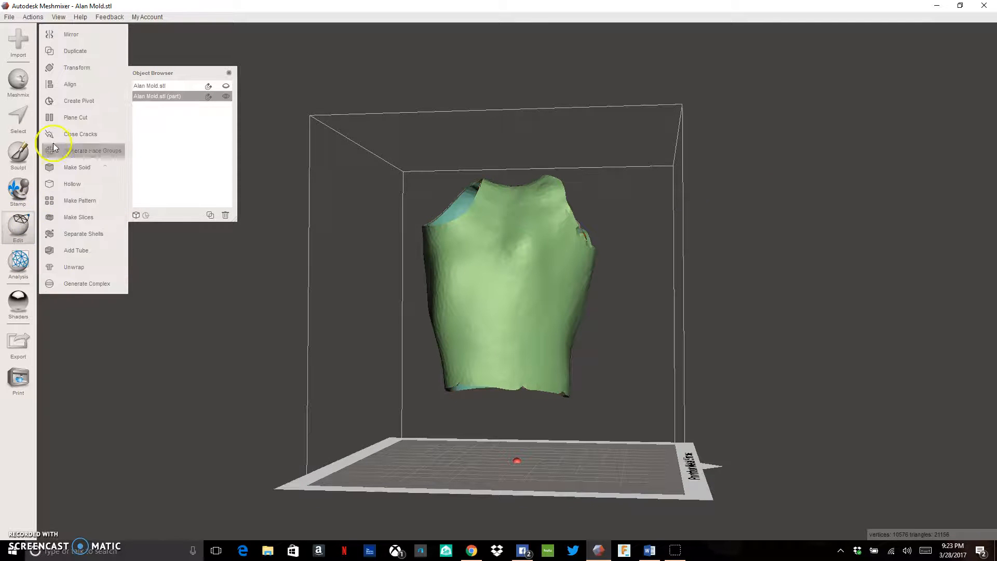
click(75, 117)
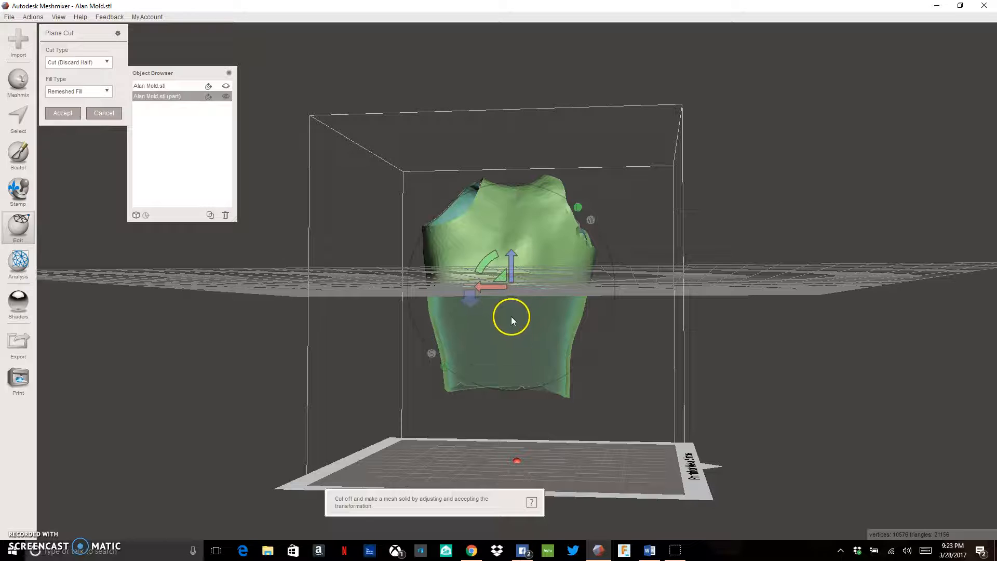
drag(512, 321, 614, 228)
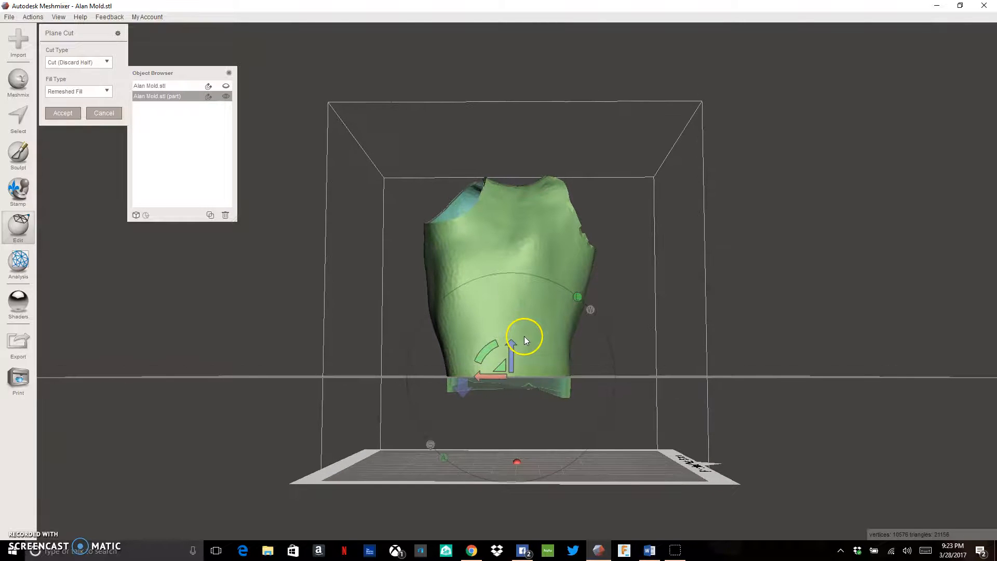
mouse_move(245, 209)
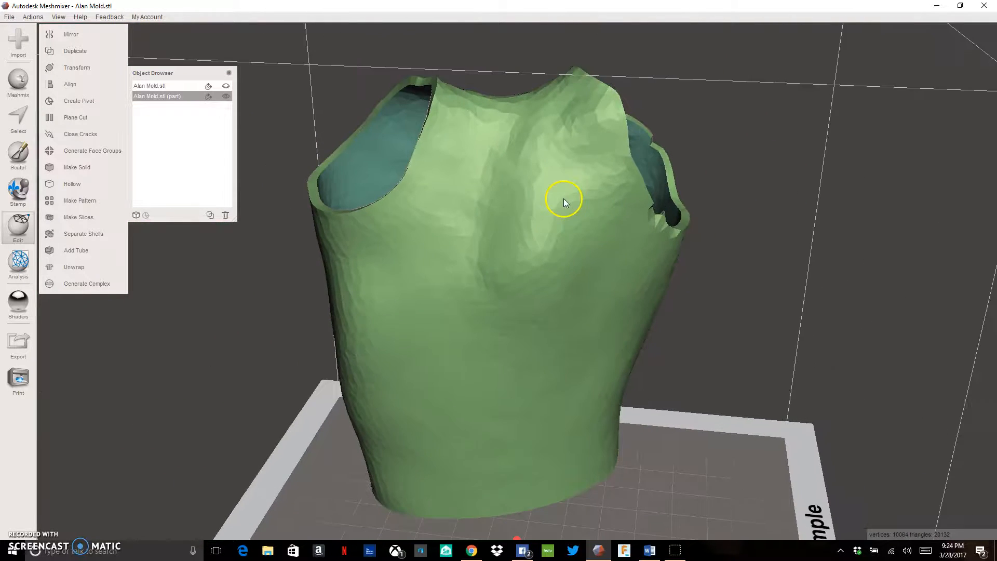
Step: Smooth the rim of the first arm opening and the shoulder crease with the Sculpt brush
drag(562, 203, 428, 219)
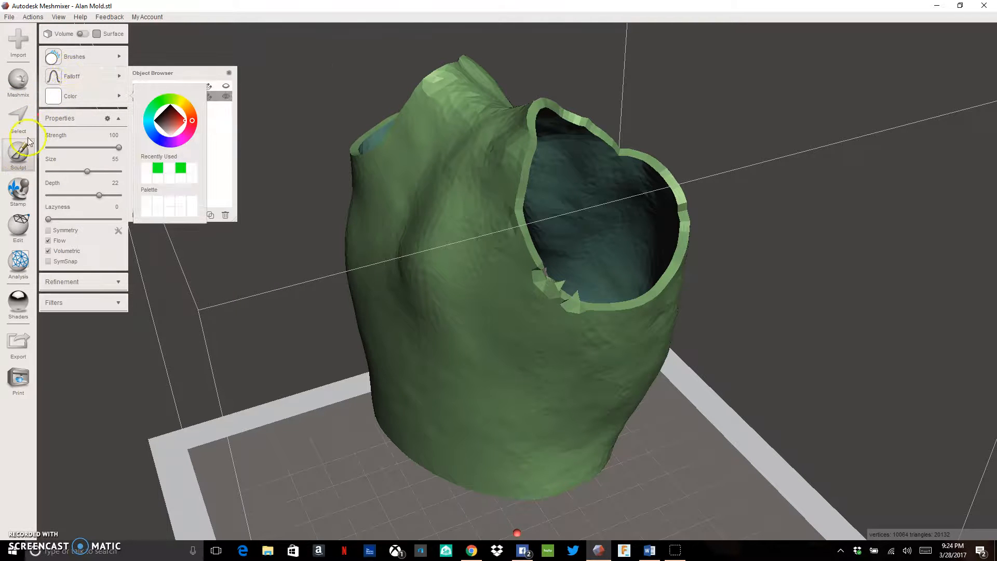
click(75, 56)
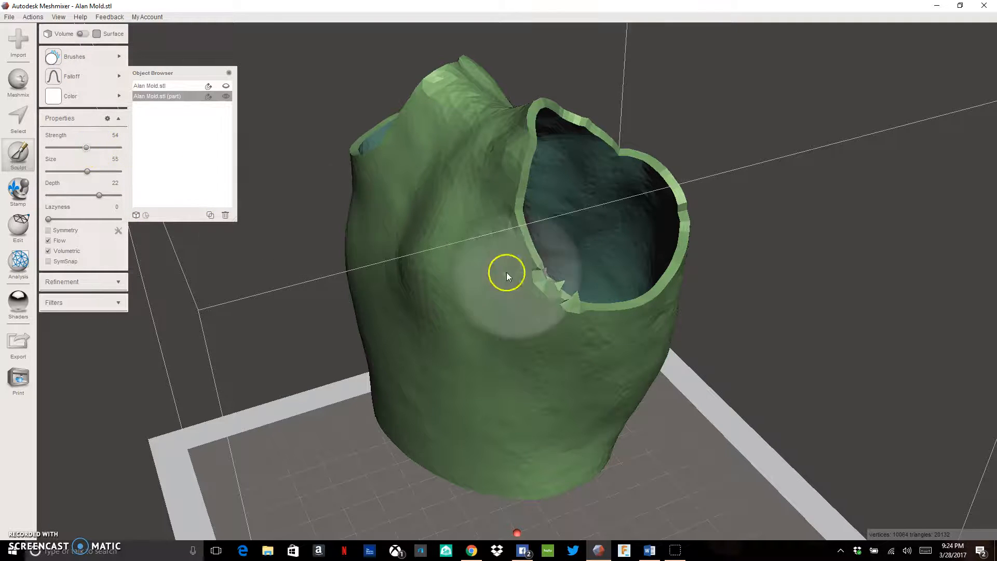
drag(506, 275, 539, 287)
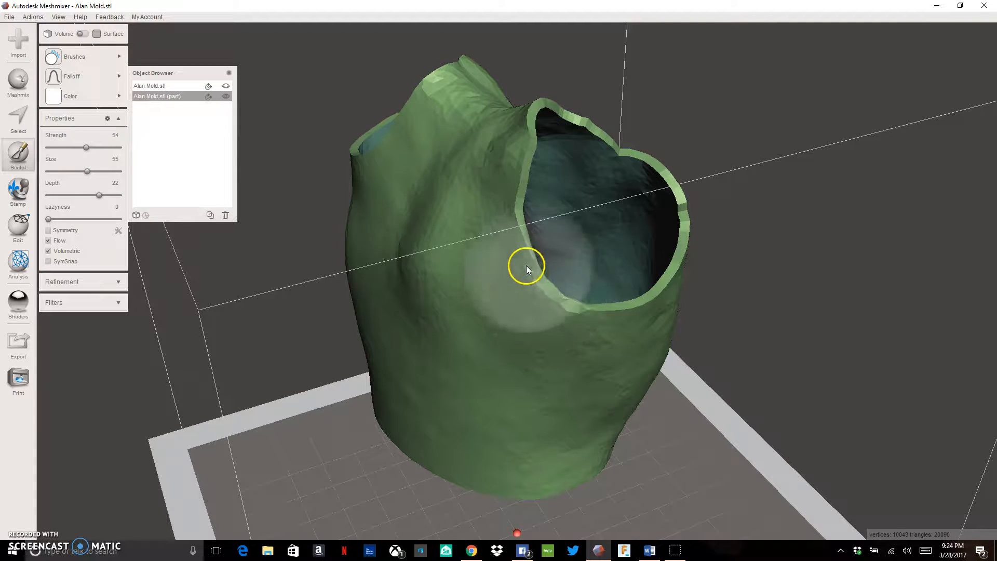
drag(527, 269, 526, 156)
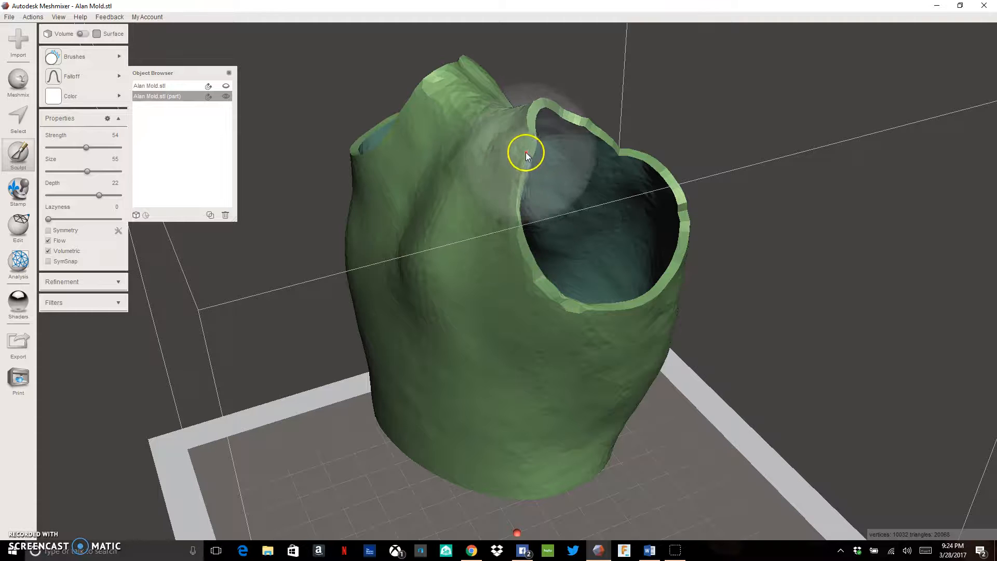
drag(526, 156, 580, 135)
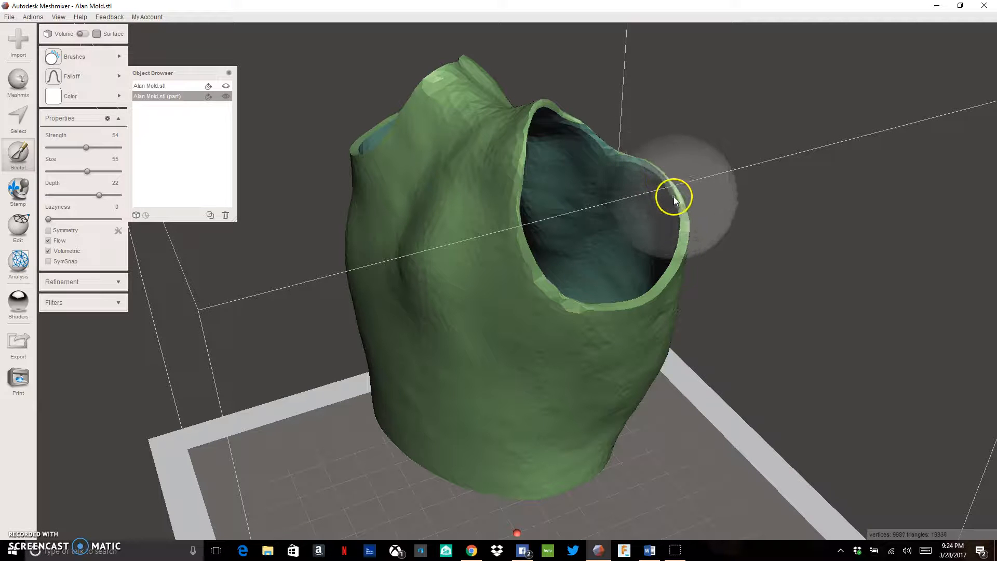
drag(674, 197, 486, 149)
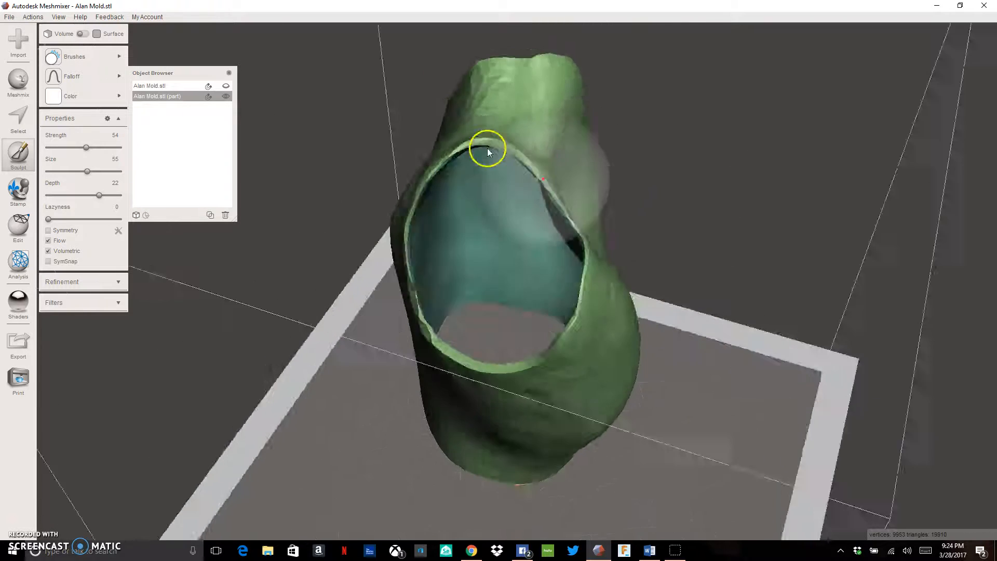
drag(488, 152, 537, 195)
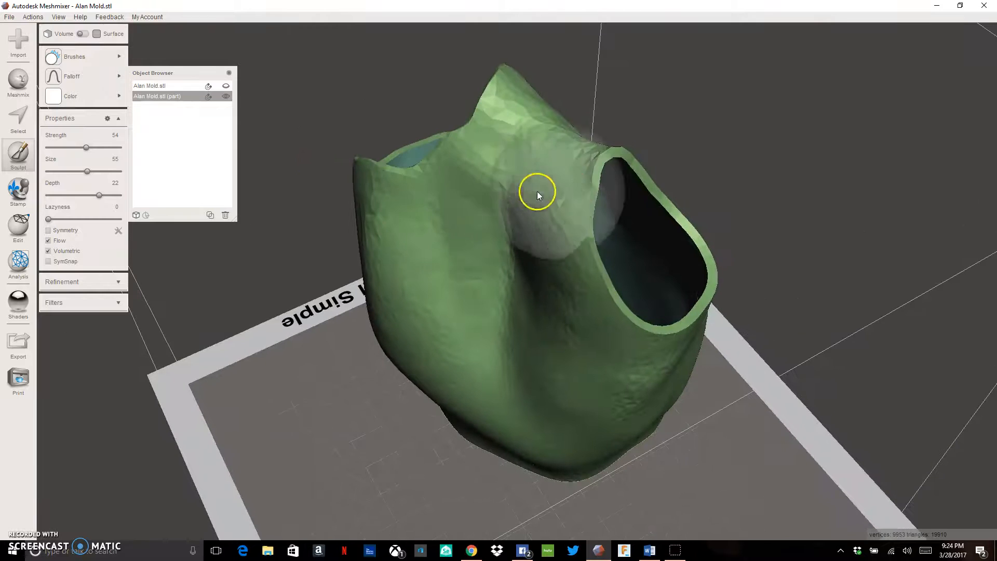
drag(536, 195, 601, 156)
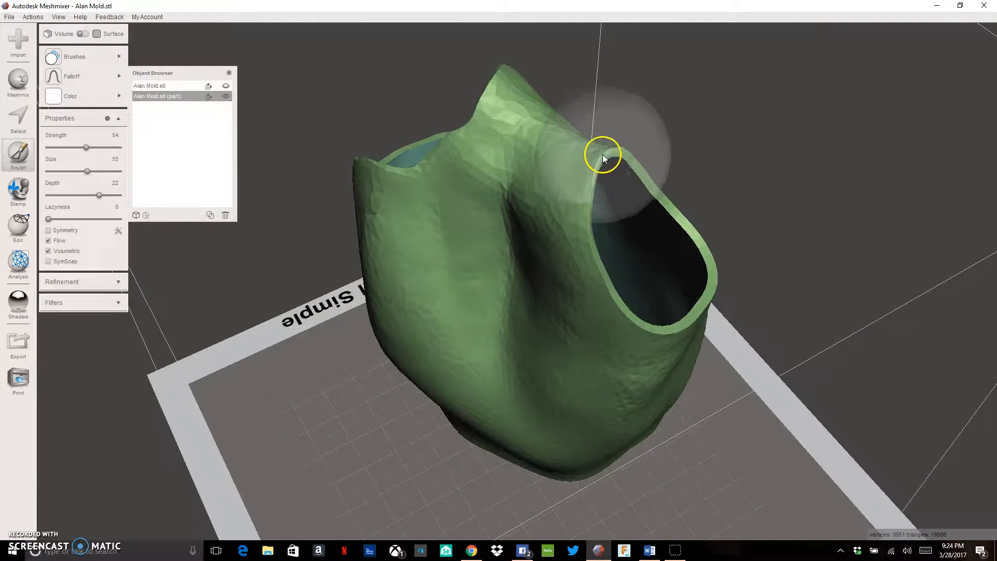
drag(601, 157, 674, 200)
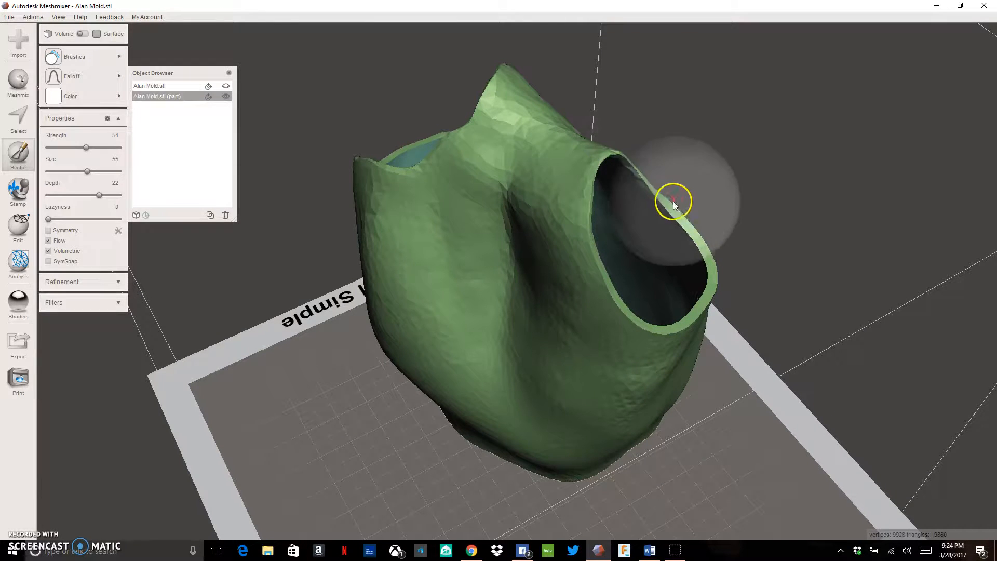
drag(674, 203, 703, 305)
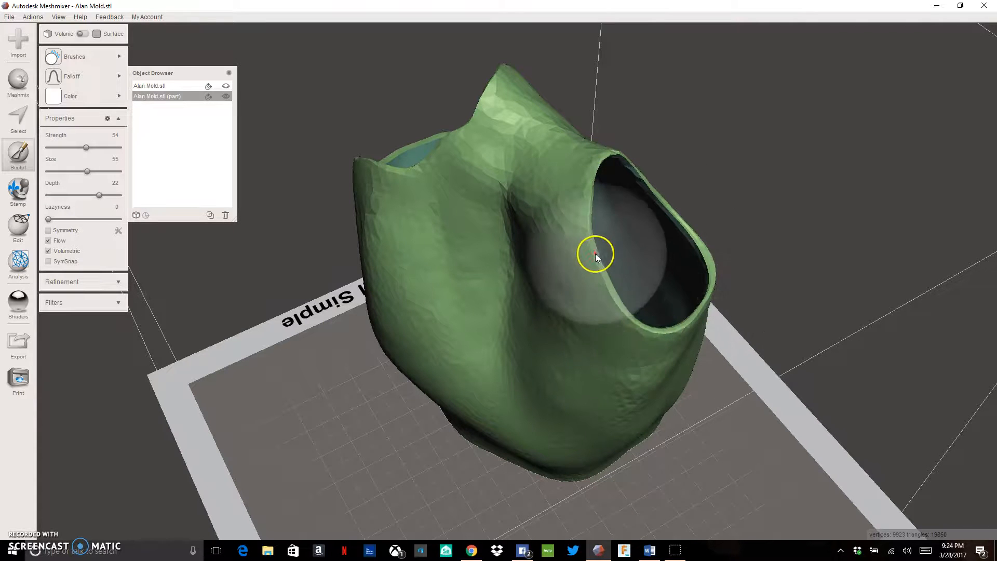
Step: Smooth the edges around the other opening and review the overall shell shape
drag(596, 257, 650, 213)
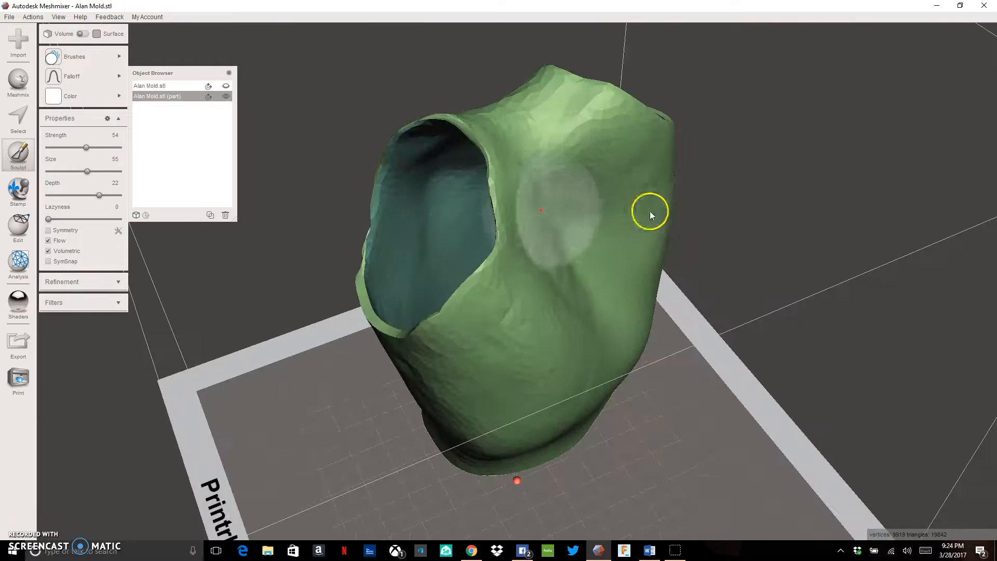
drag(649, 215, 497, 177)
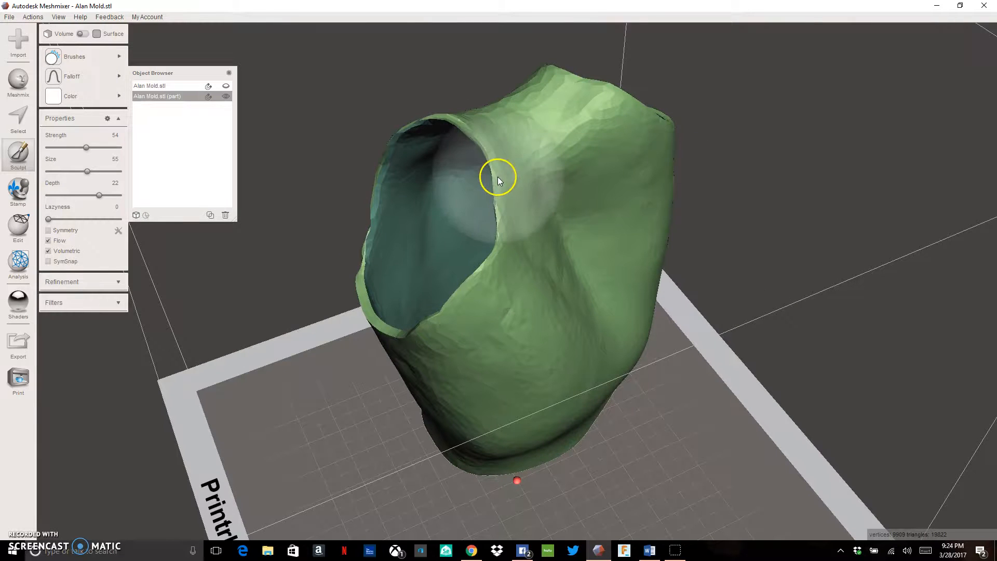
drag(500, 180, 423, 184)
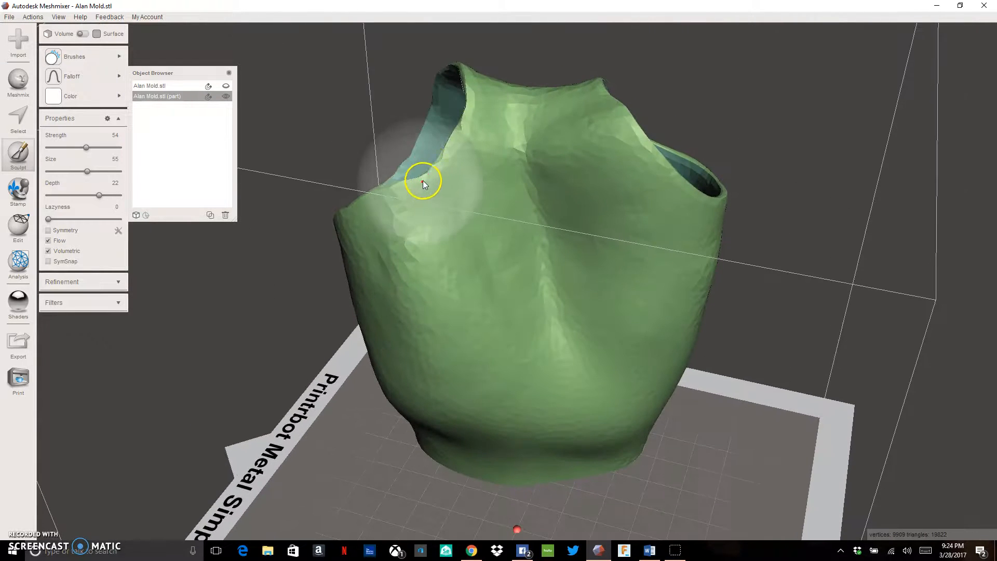
drag(422, 183, 369, 208)
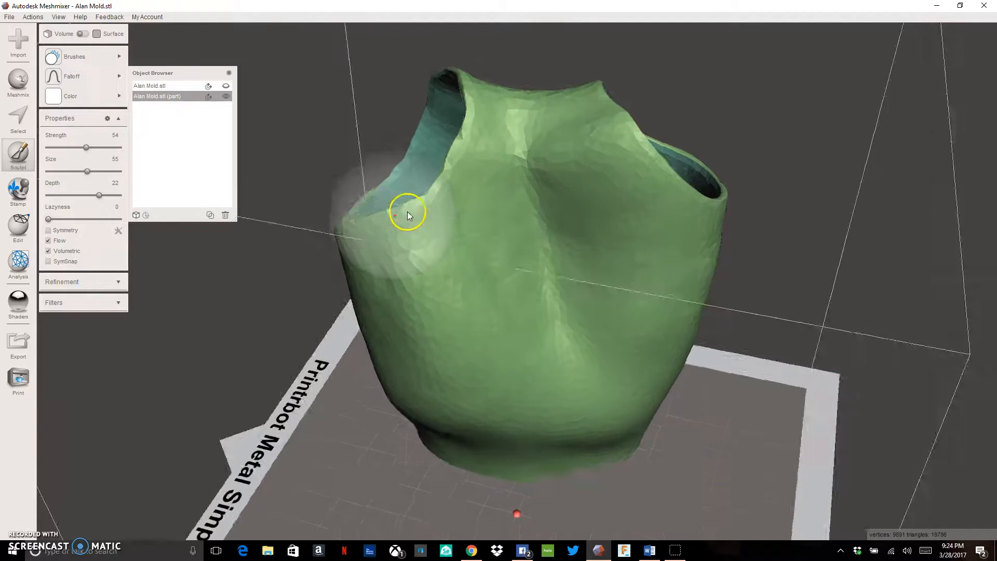
drag(407, 213, 492, 324)
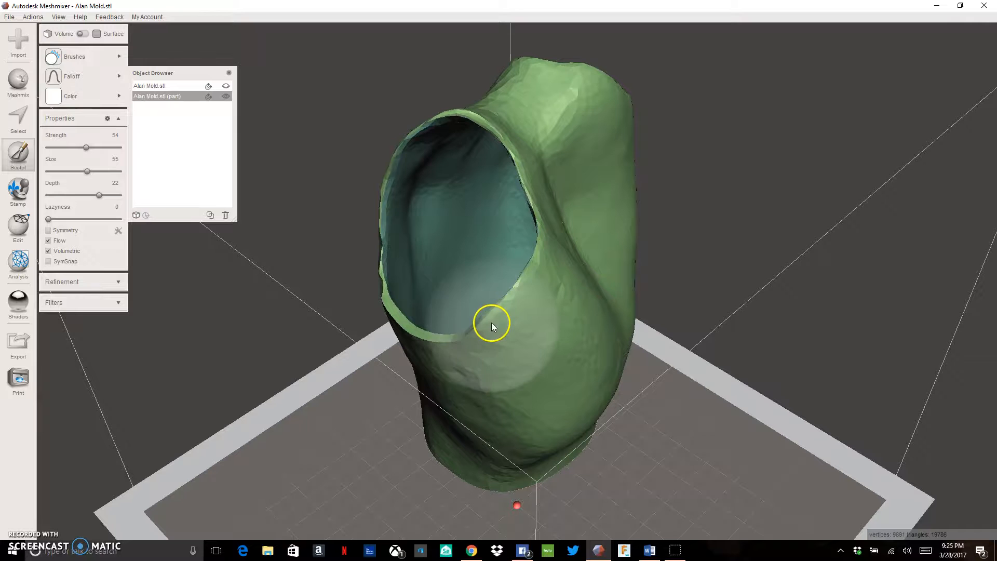
drag(491, 326, 380, 276)
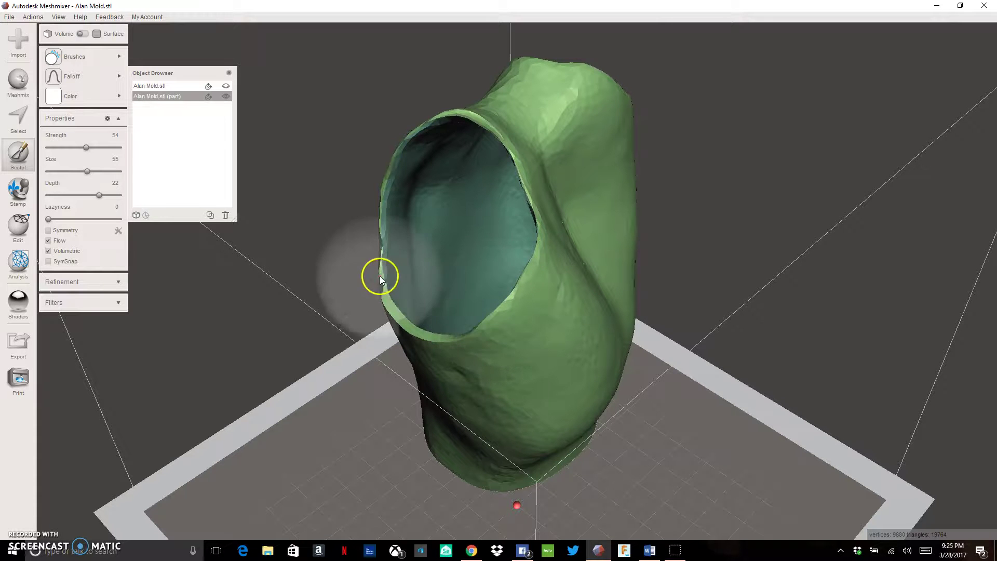
drag(381, 280, 472, 239)
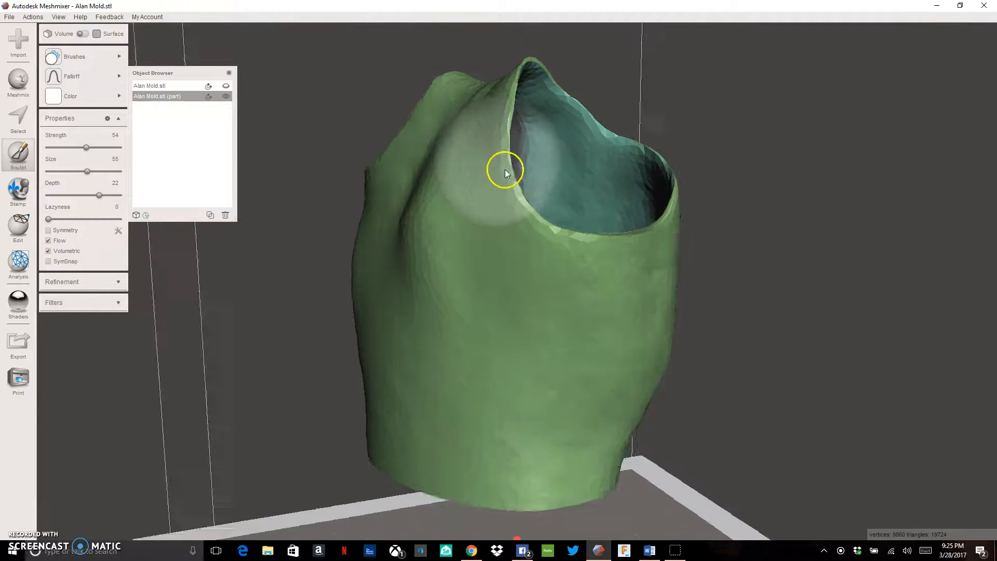
drag(505, 173, 540, 213)
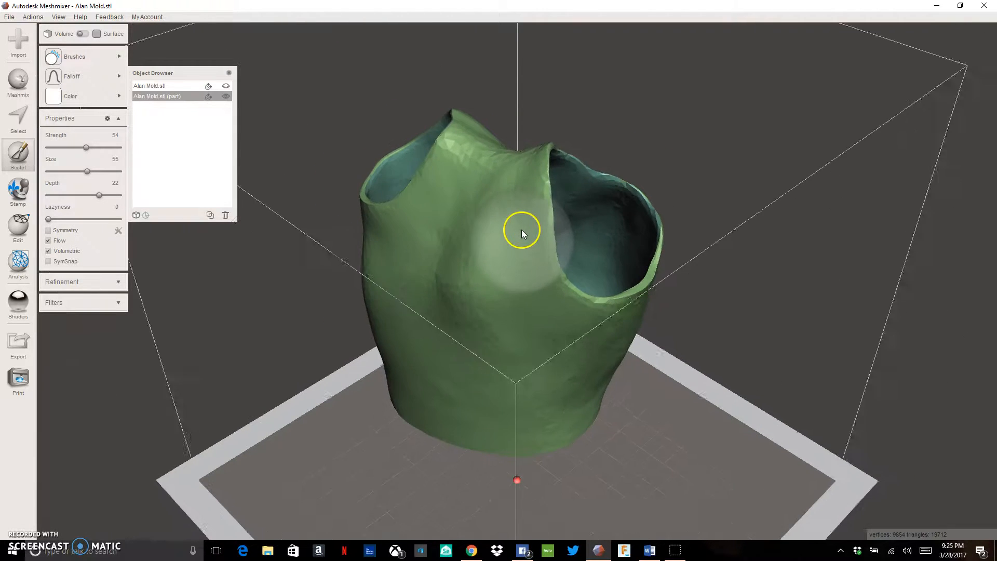
drag(521, 231, 575, 178)
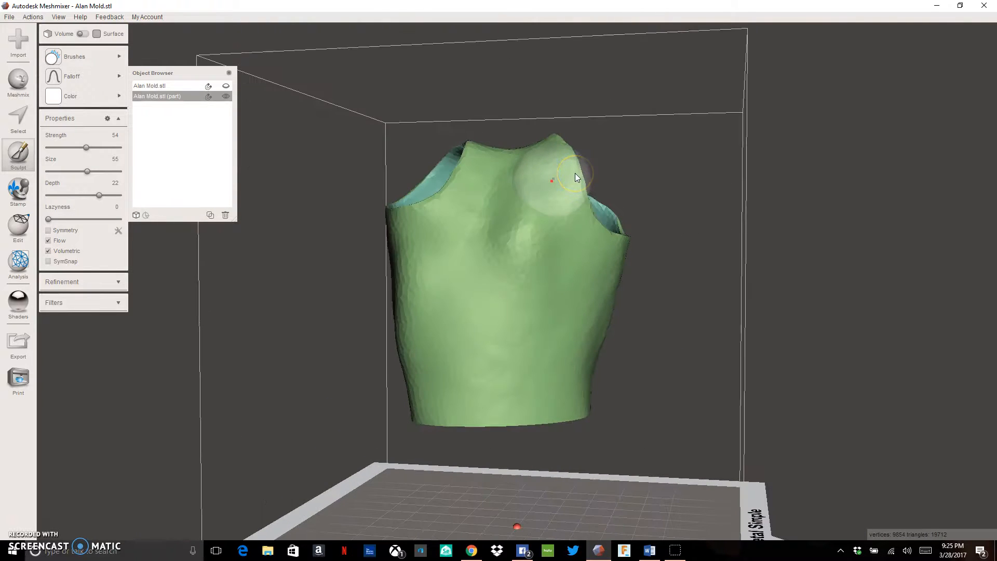
drag(575, 176, 676, 177)
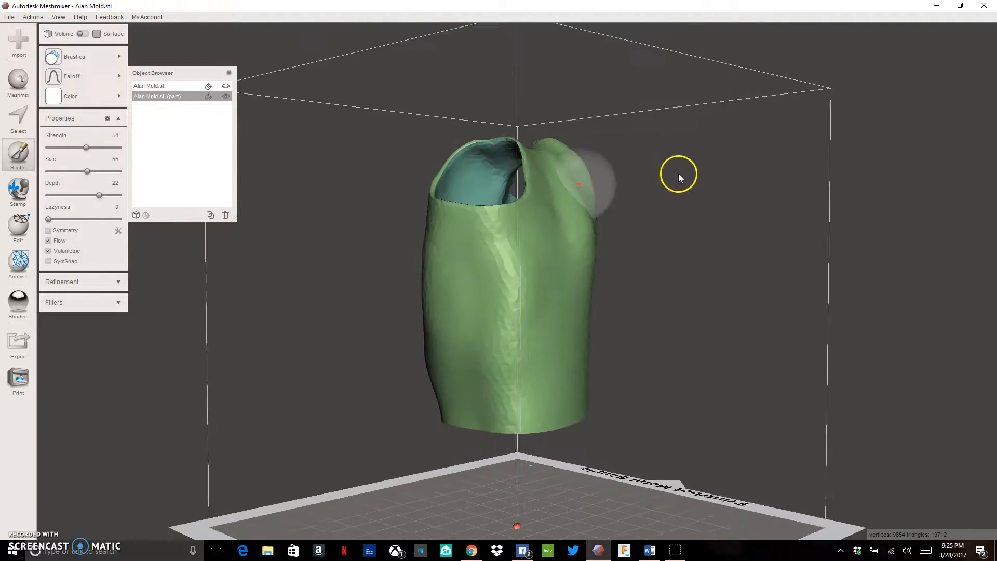
drag(678, 178, 302, 201)
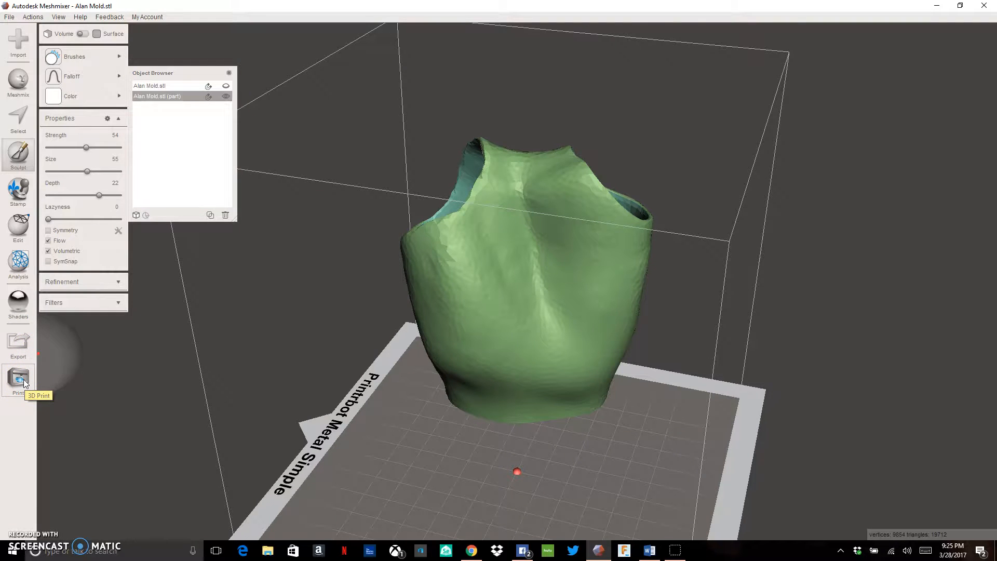
Step: Enter the 3D Print workspace showing the shell on the Printrbot Metal Simple bed
click(18, 377)
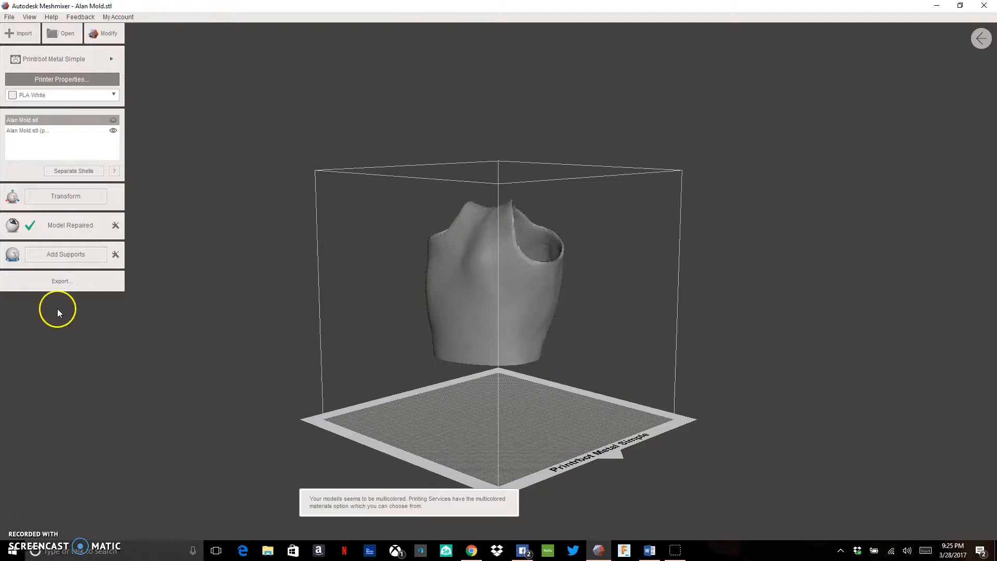
mouse_move(394, 255)
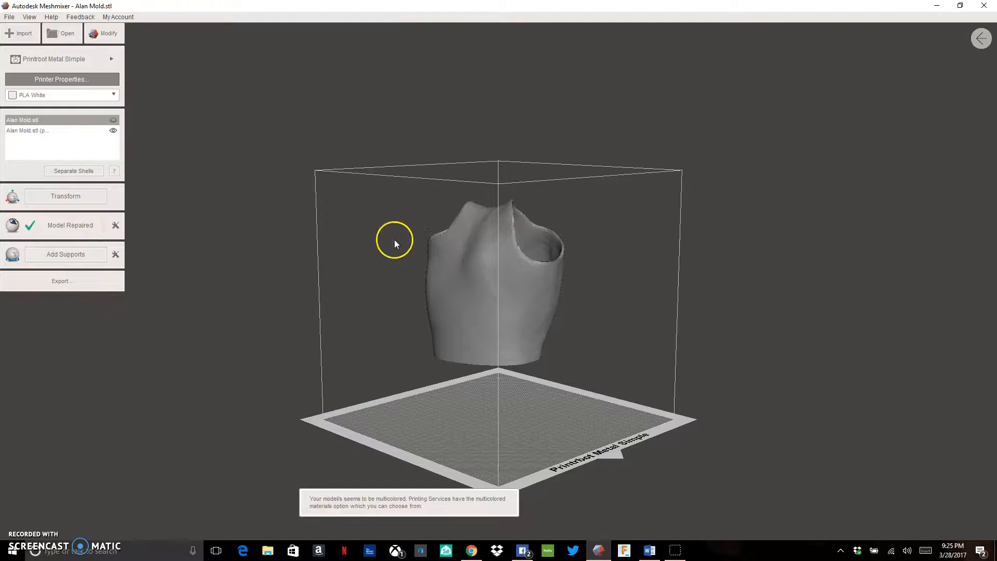
drag(394, 243, 435, 378)
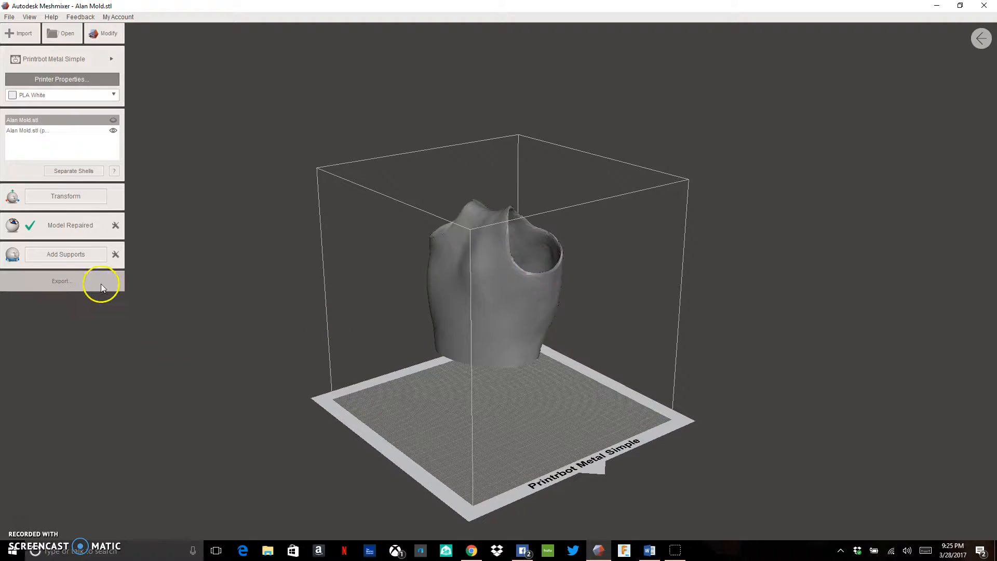
Step: Export the shell as STL 'Custom Gauntlet' into the user's home folder and inspect the result
click(62, 280)
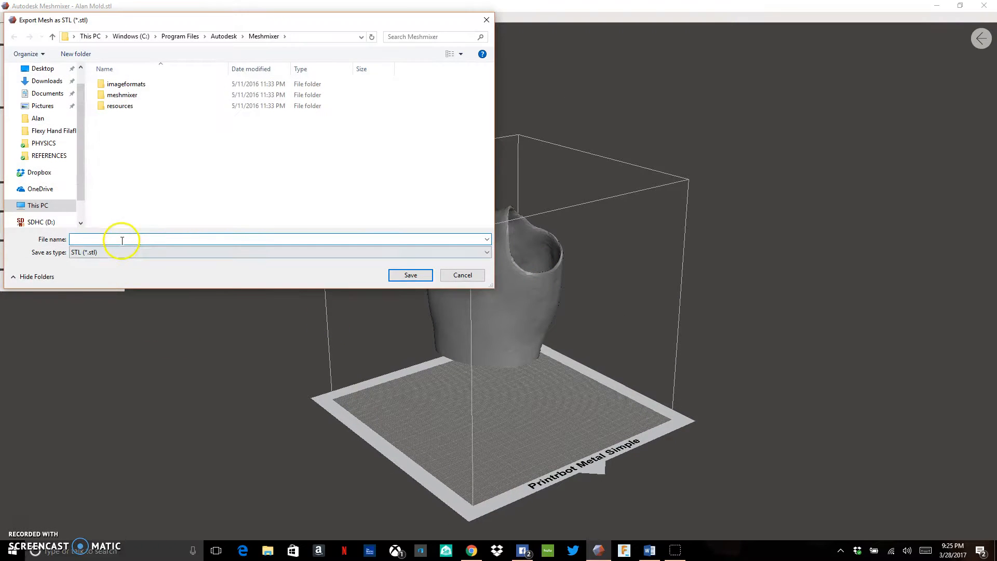
click(123, 239)
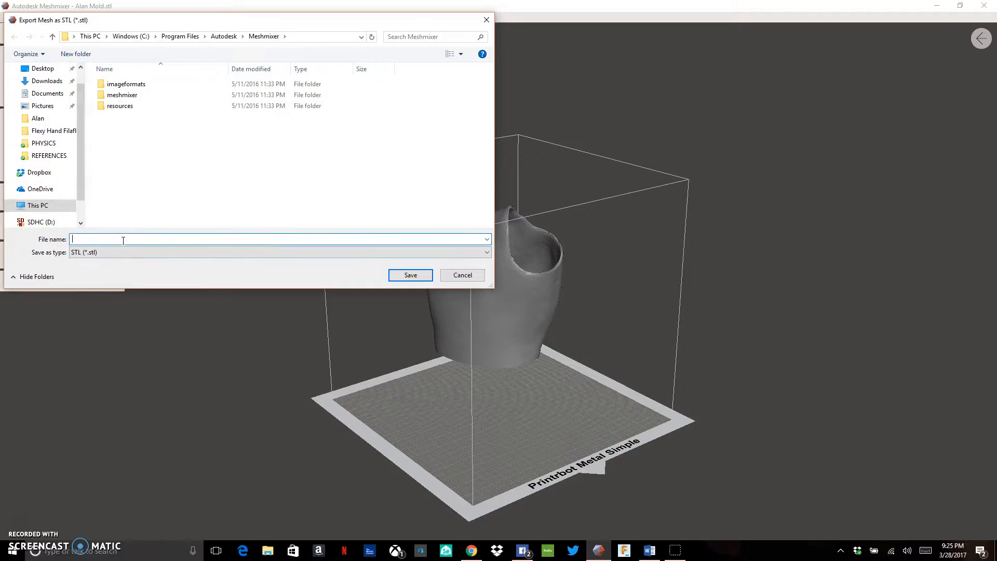
text(Custom)
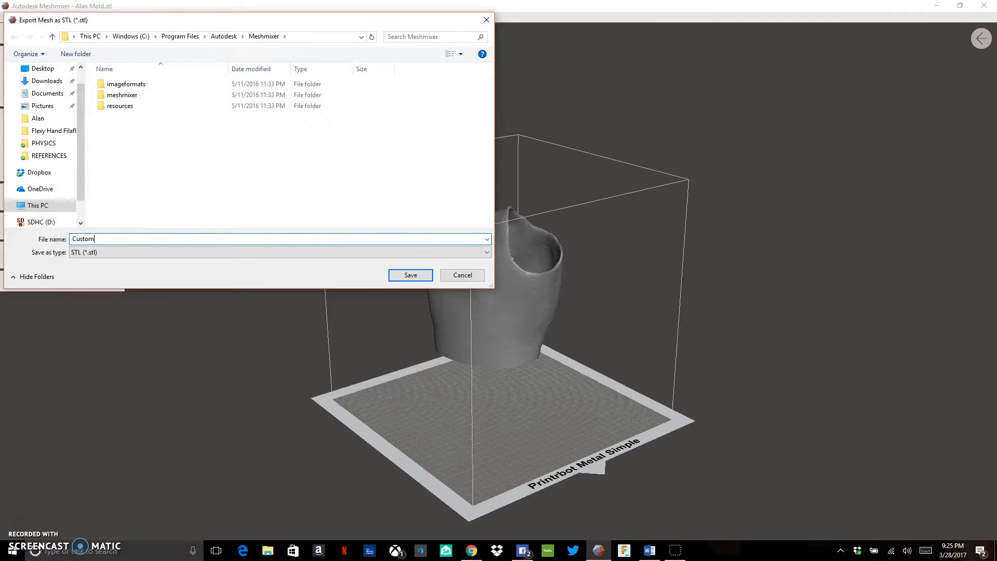
text(Gauntlet)
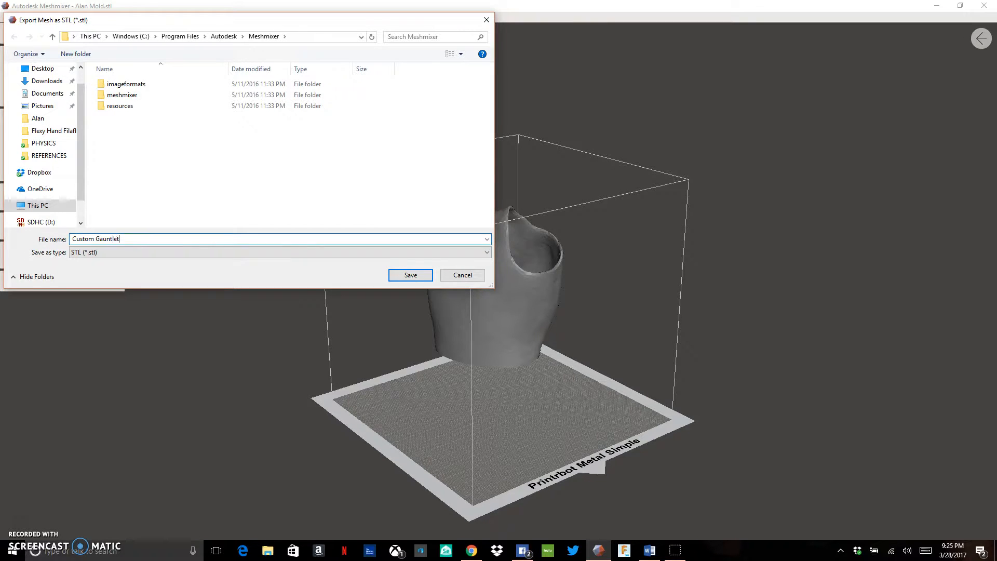
click(410, 274)
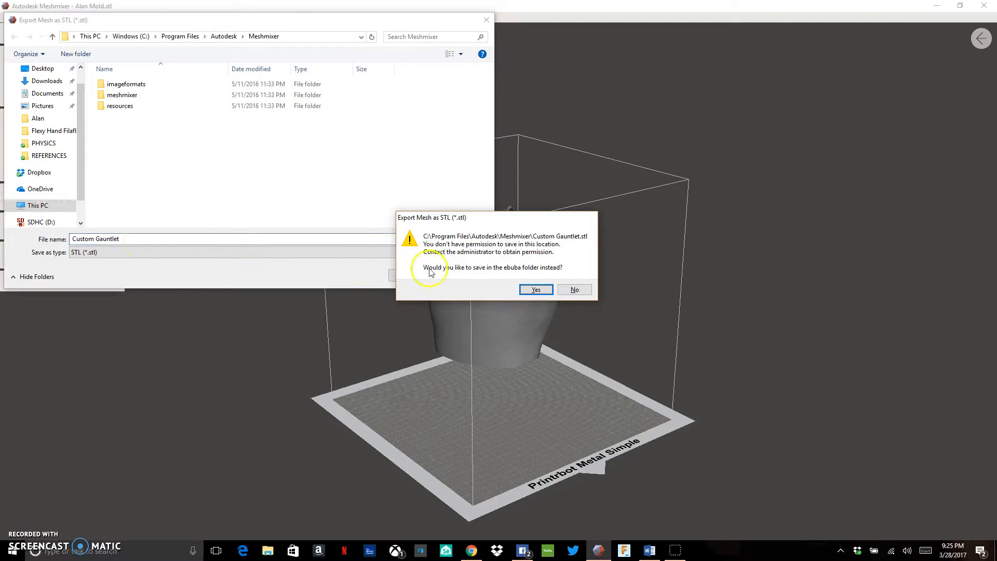
click(535, 288)
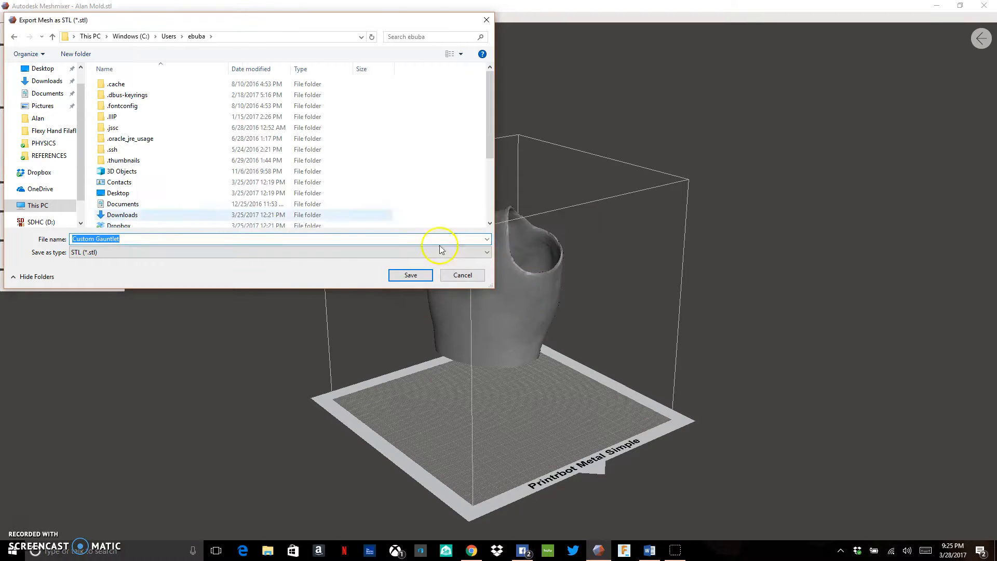
click(410, 274)
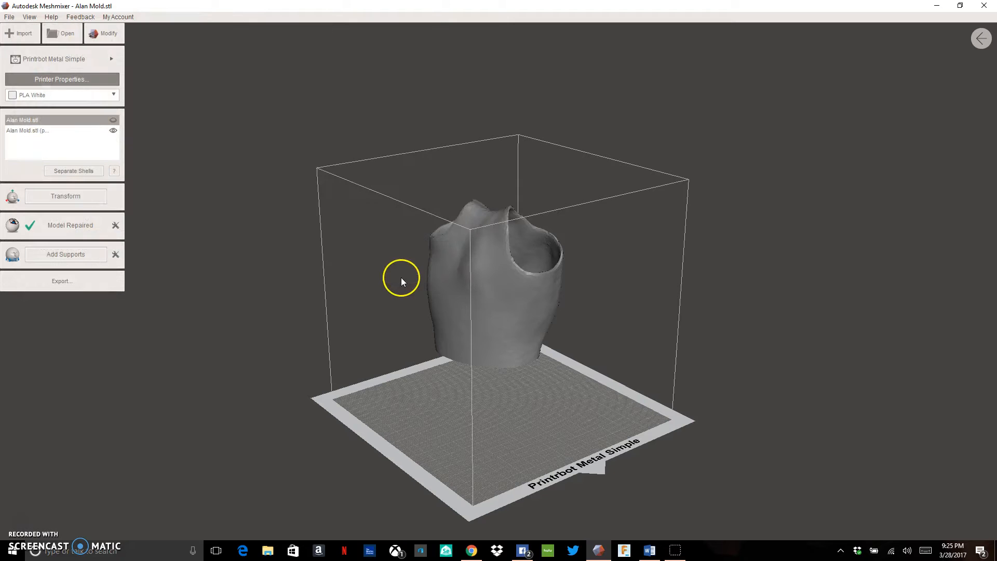
drag(401, 282, 514, 324)
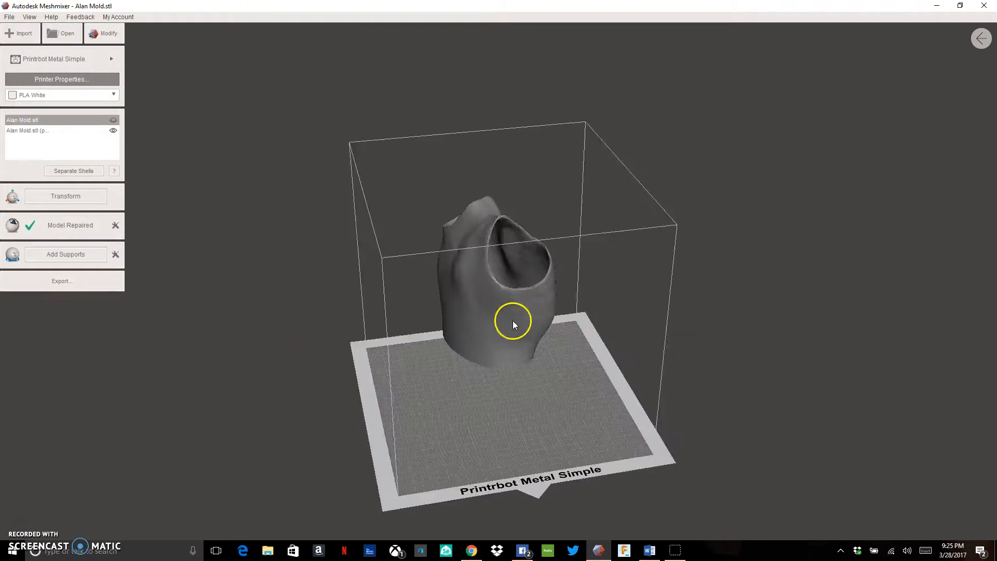
drag(514, 324, 437, 295)
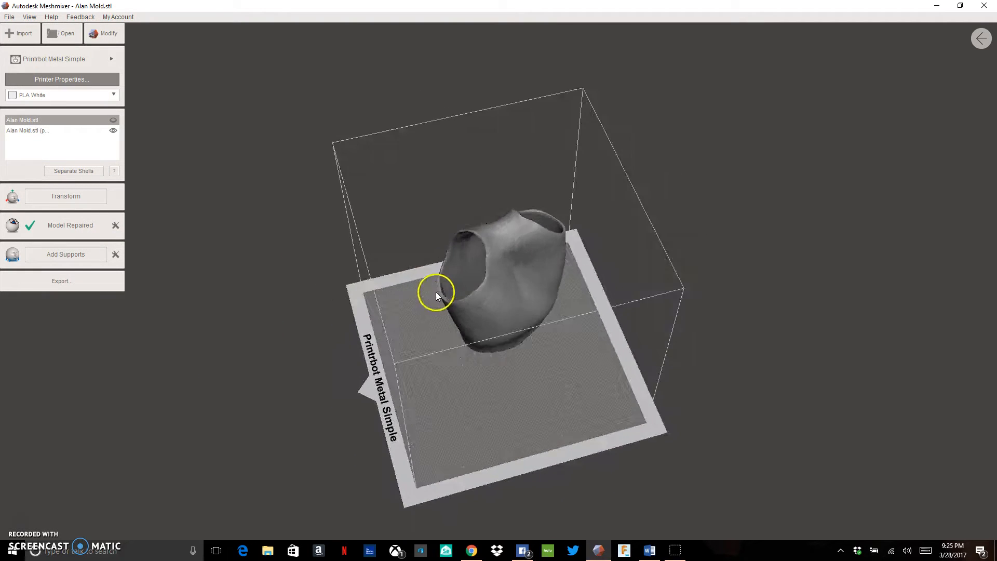